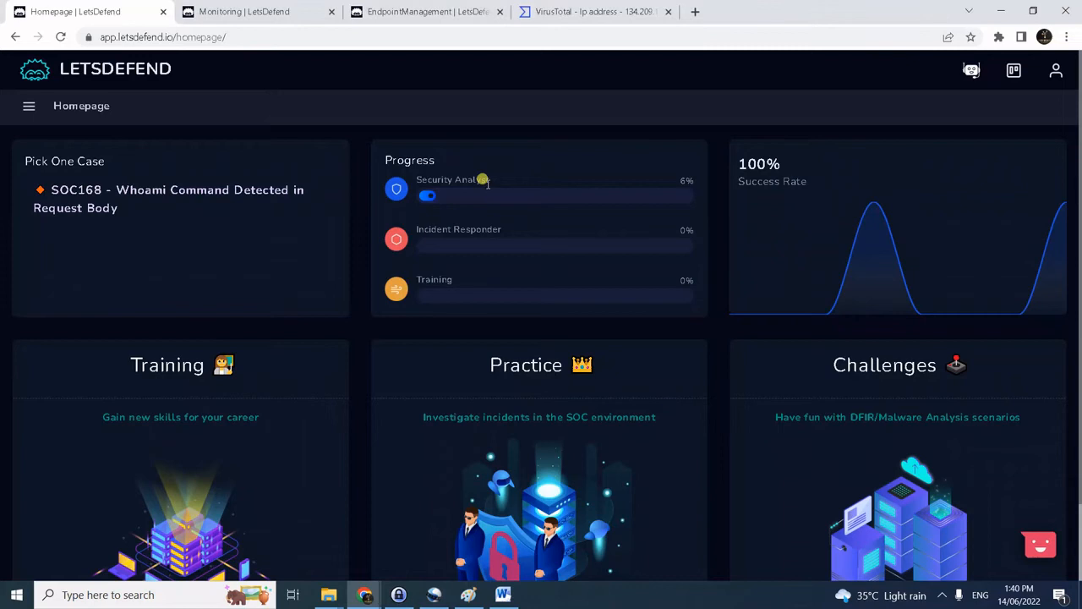
pyautogui.moveTo(59, 287)
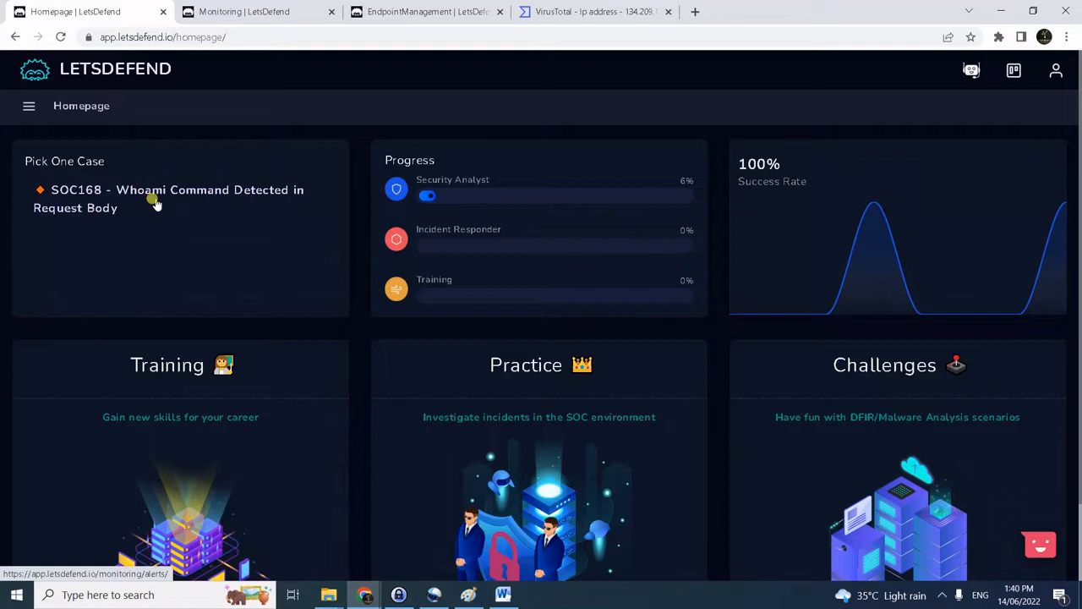
pyautogui.moveTo(301, 209)
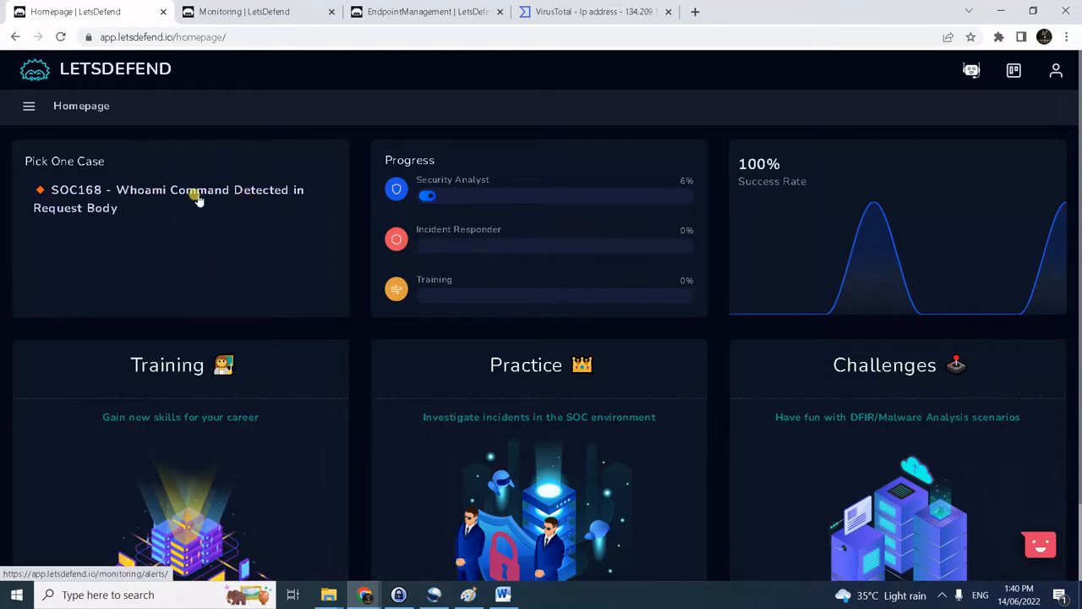
# Open the SOC168 Whoami Command Detected in Request Body case from the homepage.
pyautogui.click(169, 190)
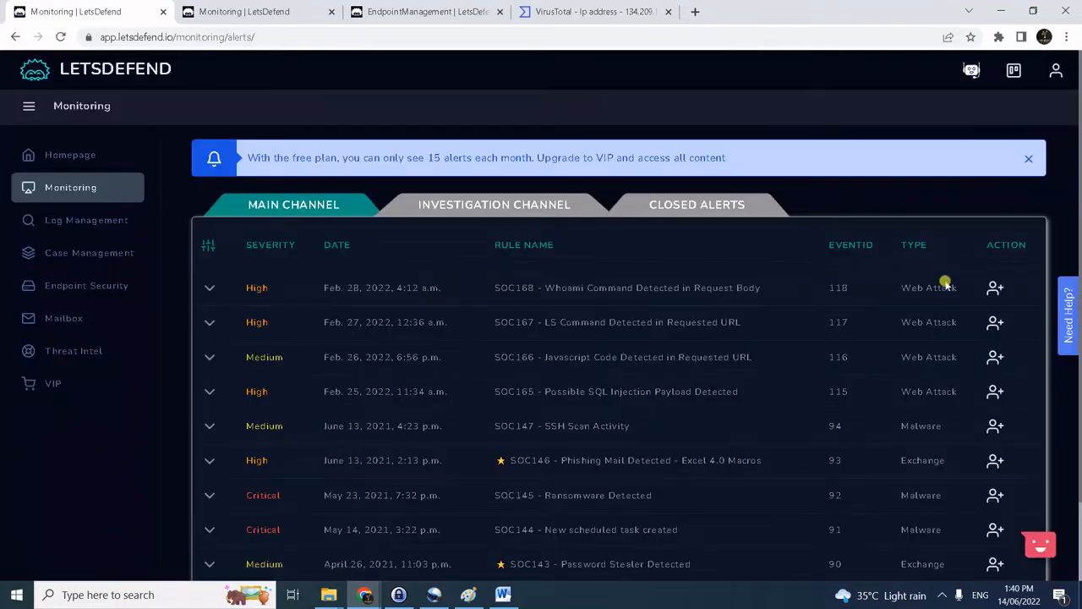
# Take ownership of EventID 118 and create a case for it in the investigation channel.
pyautogui.click(994, 287)
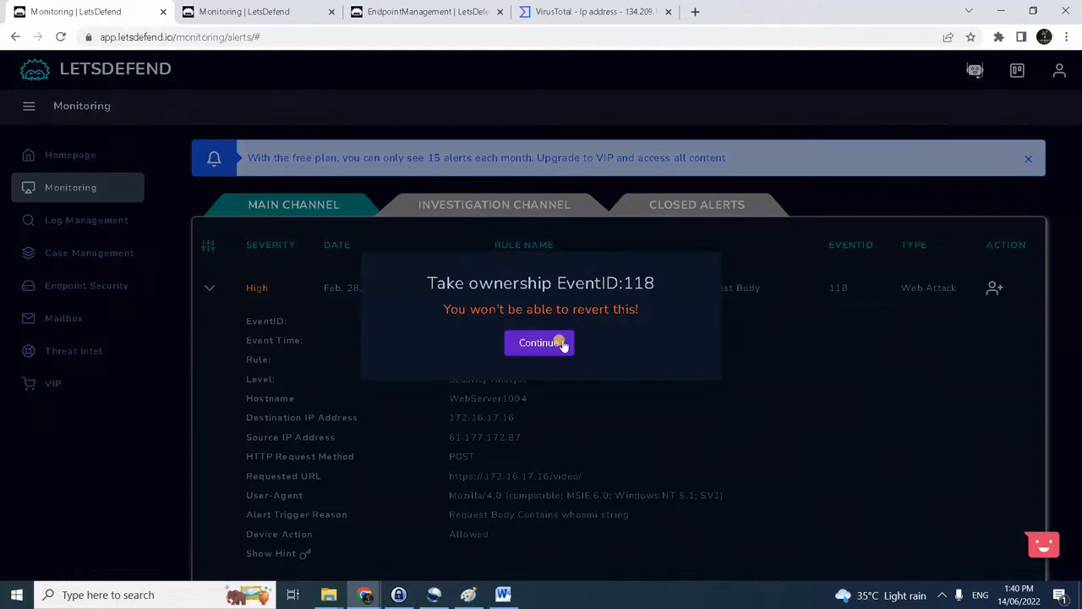
pyautogui.click(540, 342)
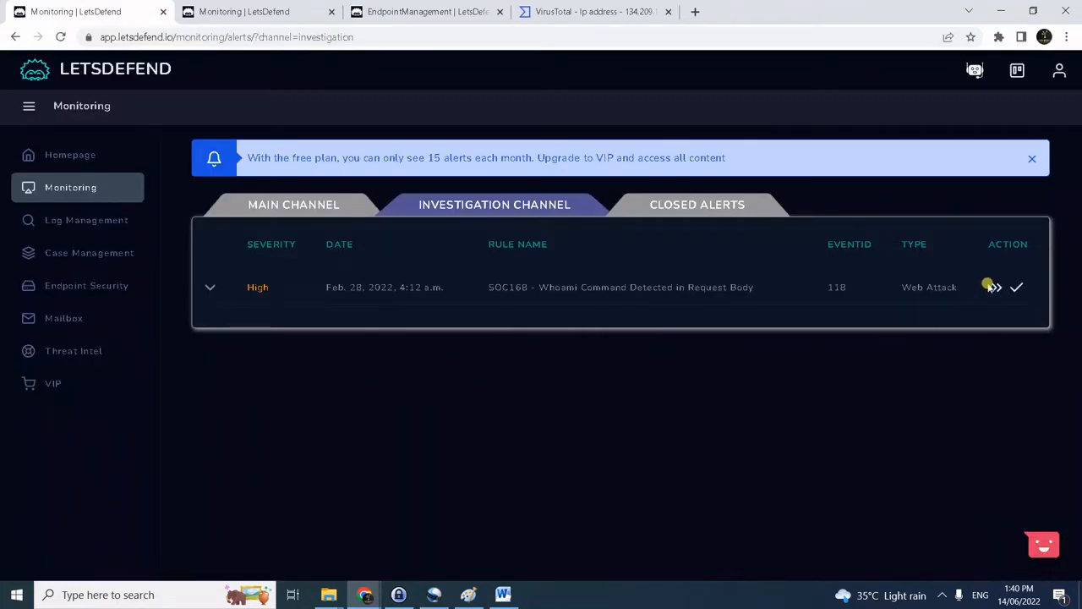
pyautogui.moveTo(994, 288)
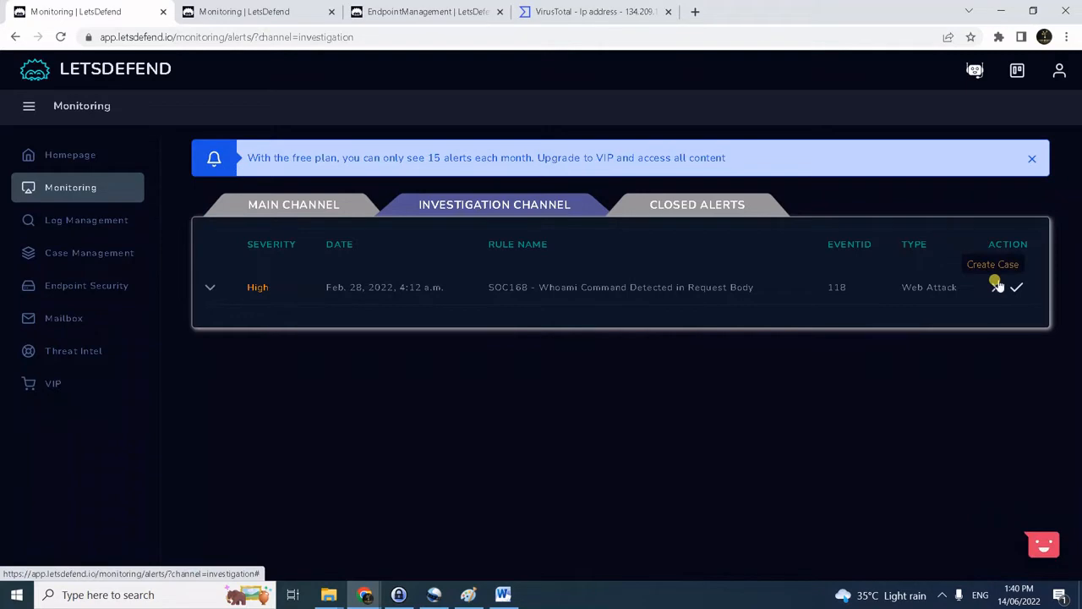
pyautogui.click(210, 287)
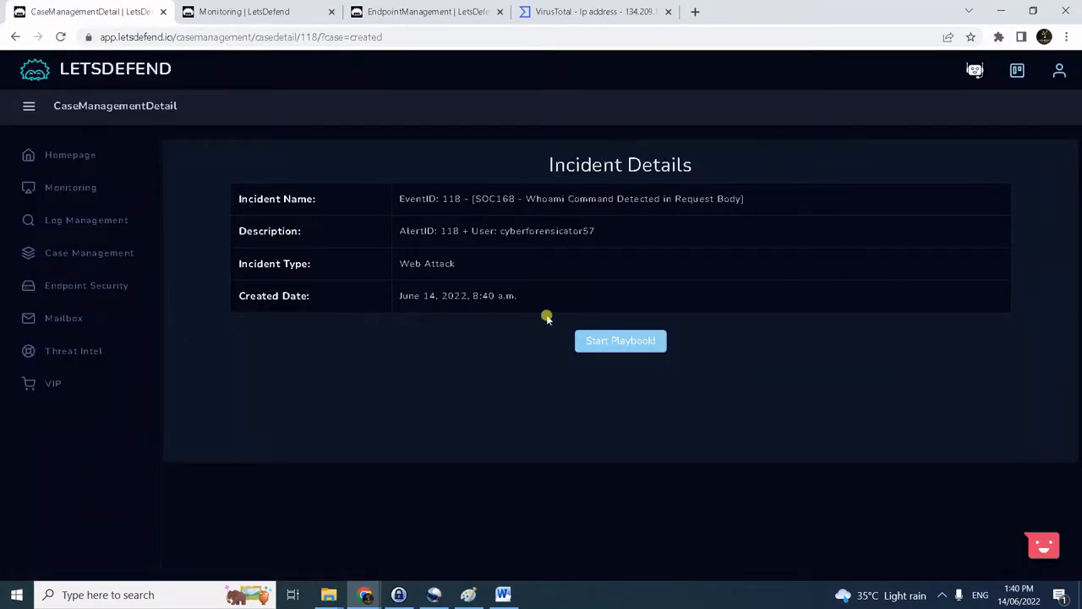
pyautogui.moveTo(653, 274)
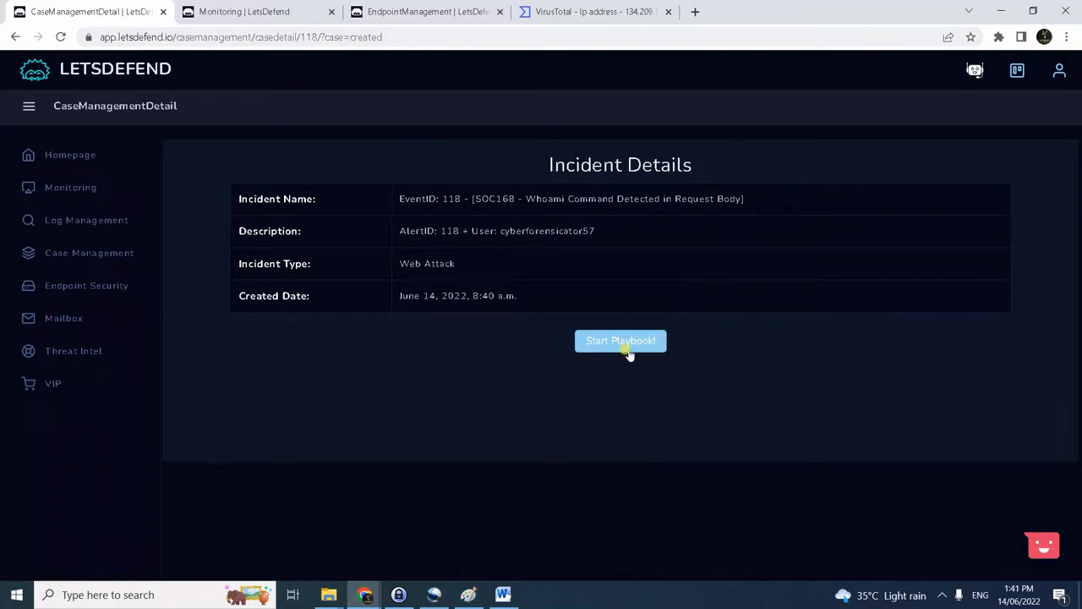
pyautogui.moveTo(690, 365)
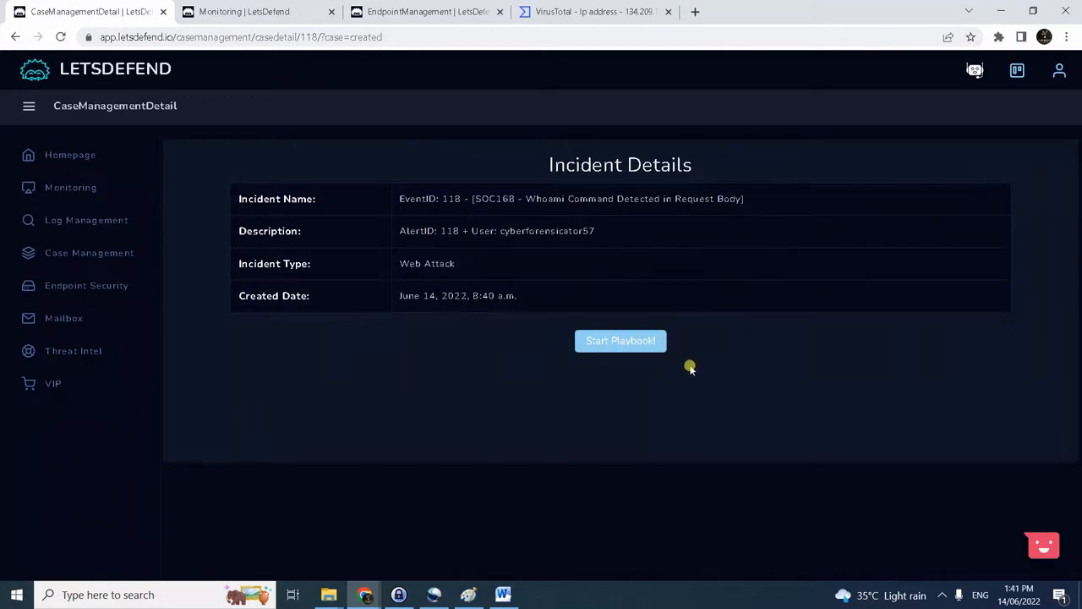
pyautogui.moveTo(636, 302)
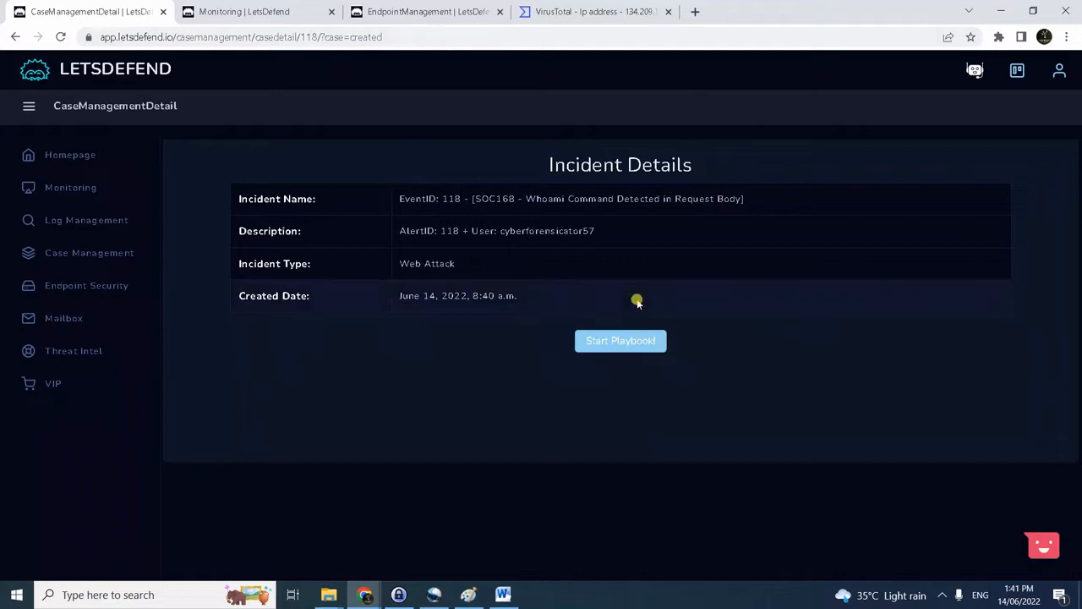
# Start the investigation playbook from the Incident Details page.
pyautogui.click(621, 340)
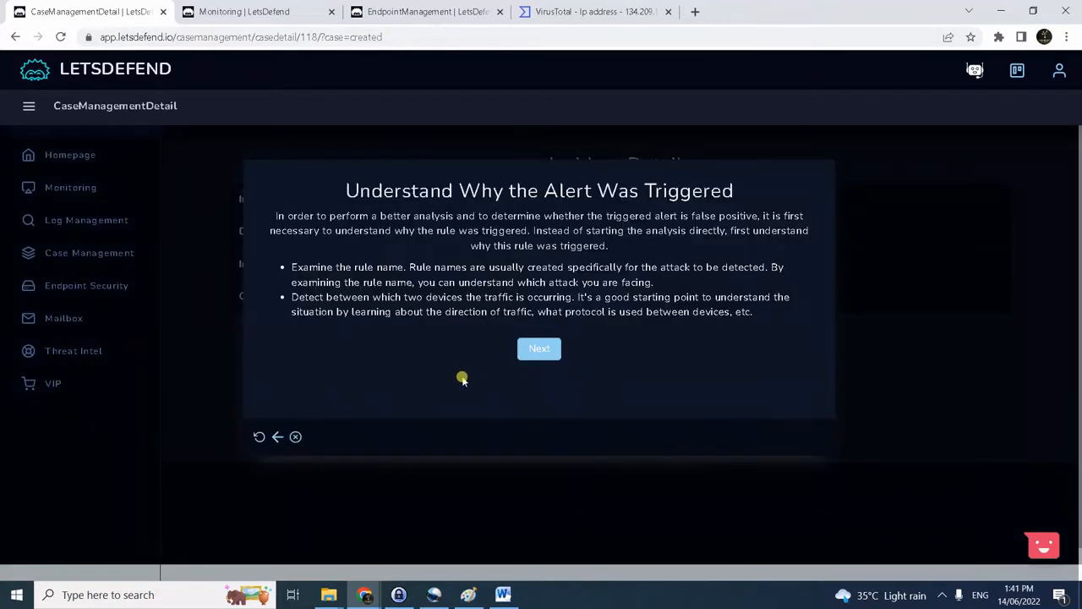
# Expand the SOC168 alert in the investigation channel to see WebServer1004 and 61.177.172.87.
pyautogui.click(246, 10)
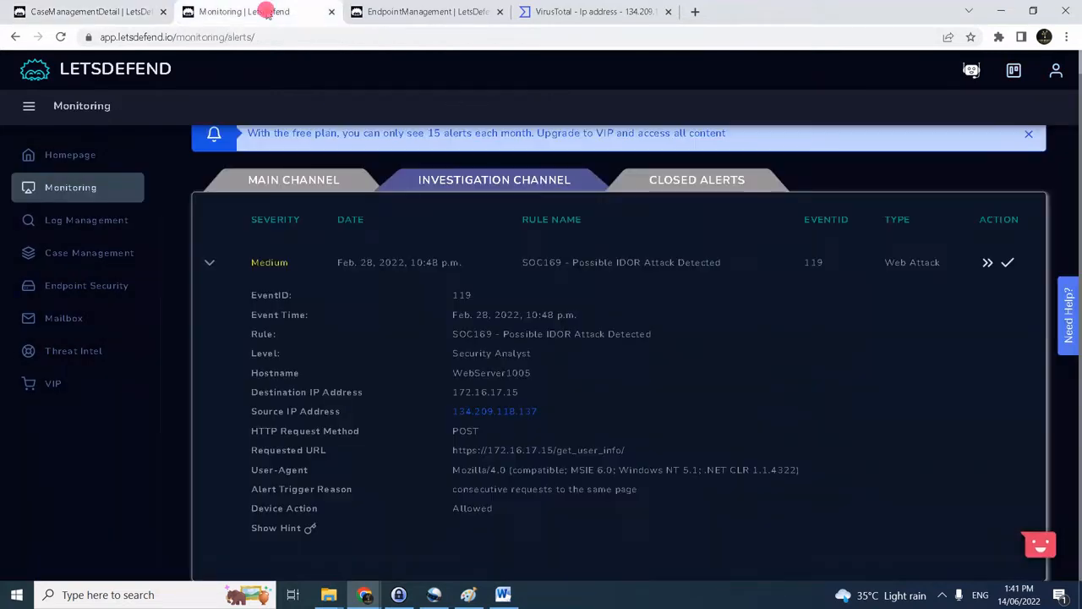
pyautogui.click(295, 179)
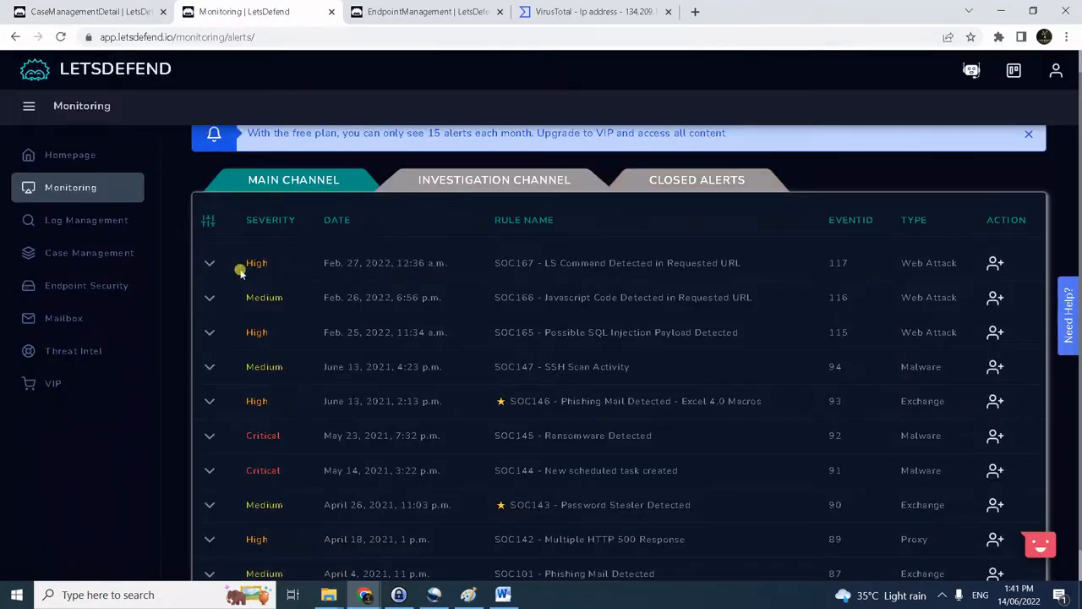
pyautogui.click(494, 179)
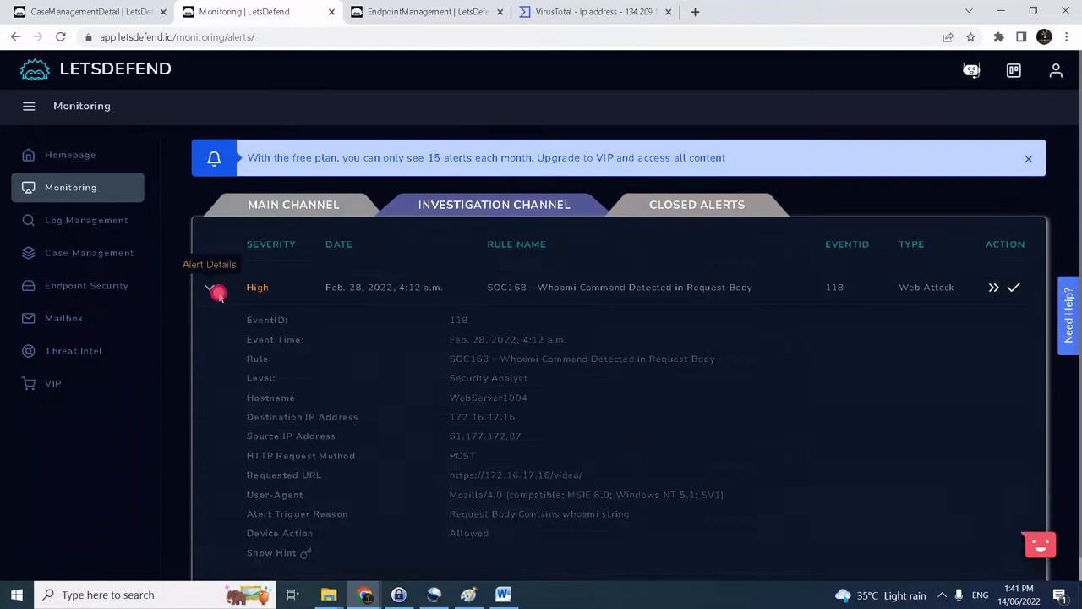
pyautogui.scroll(-3)
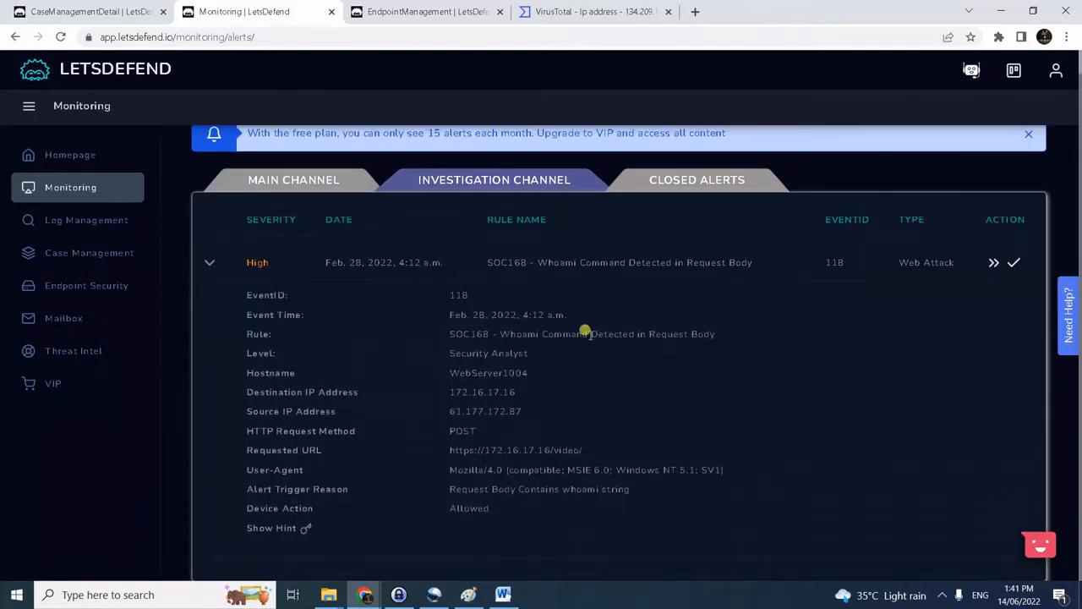
pyautogui.moveTo(616, 325)
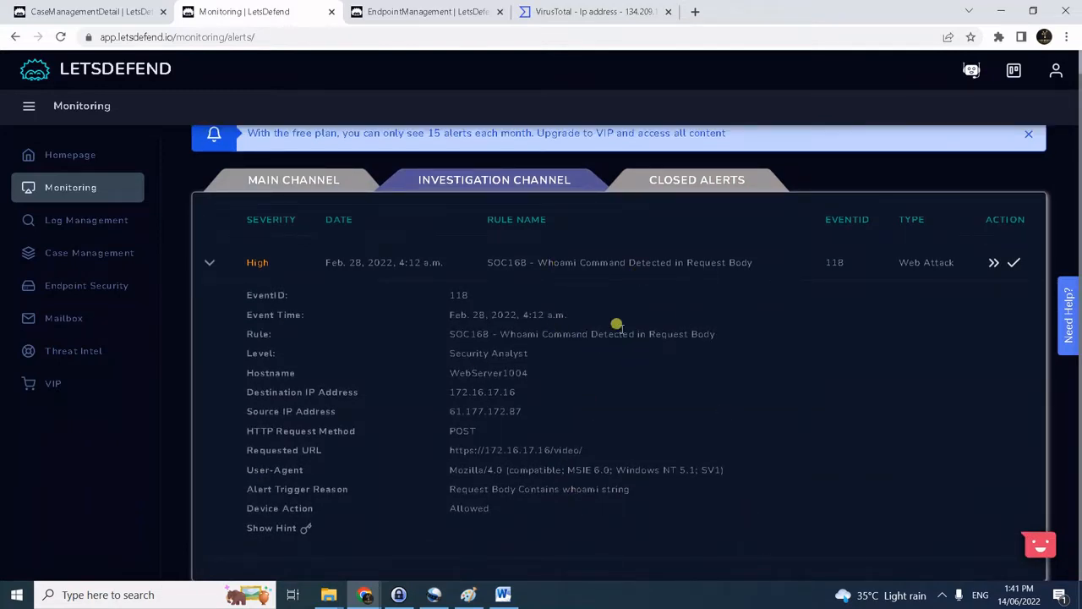
pyautogui.moveTo(548, 278)
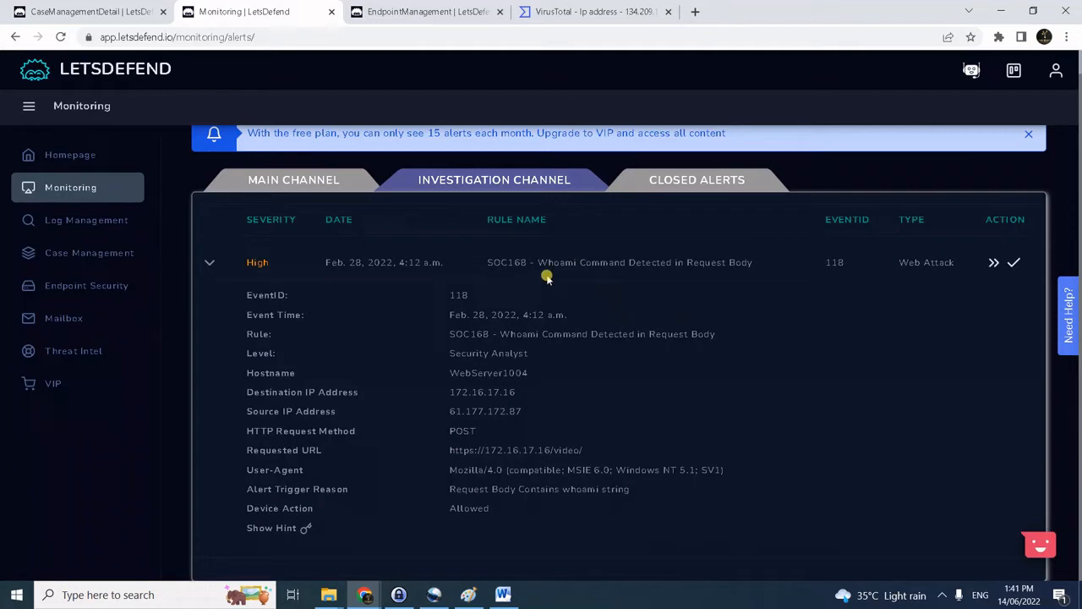
pyautogui.moveTo(575, 274)
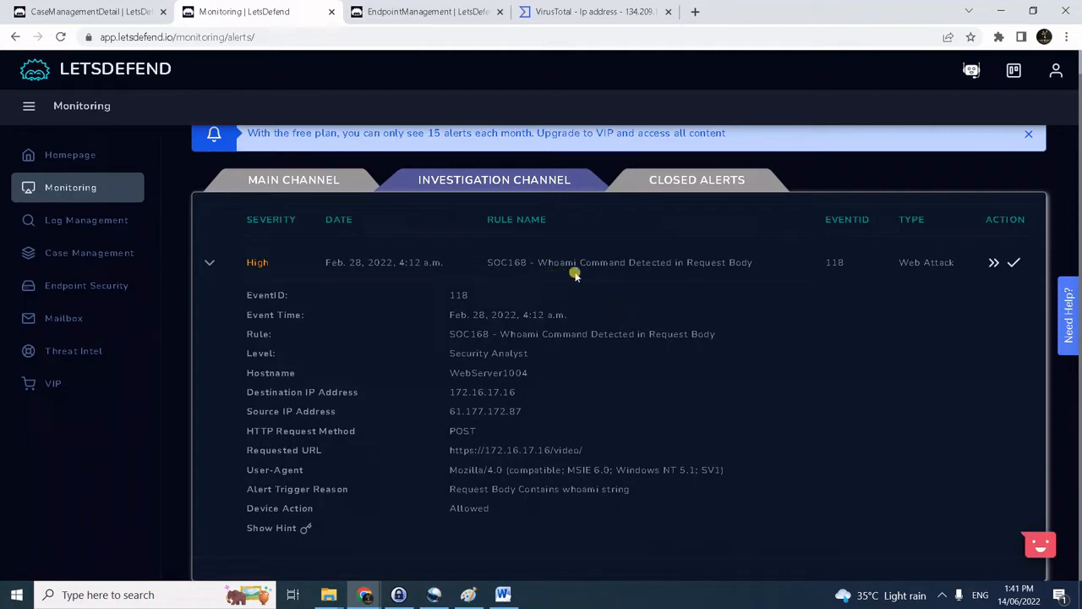
pyautogui.moveTo(487, 407)
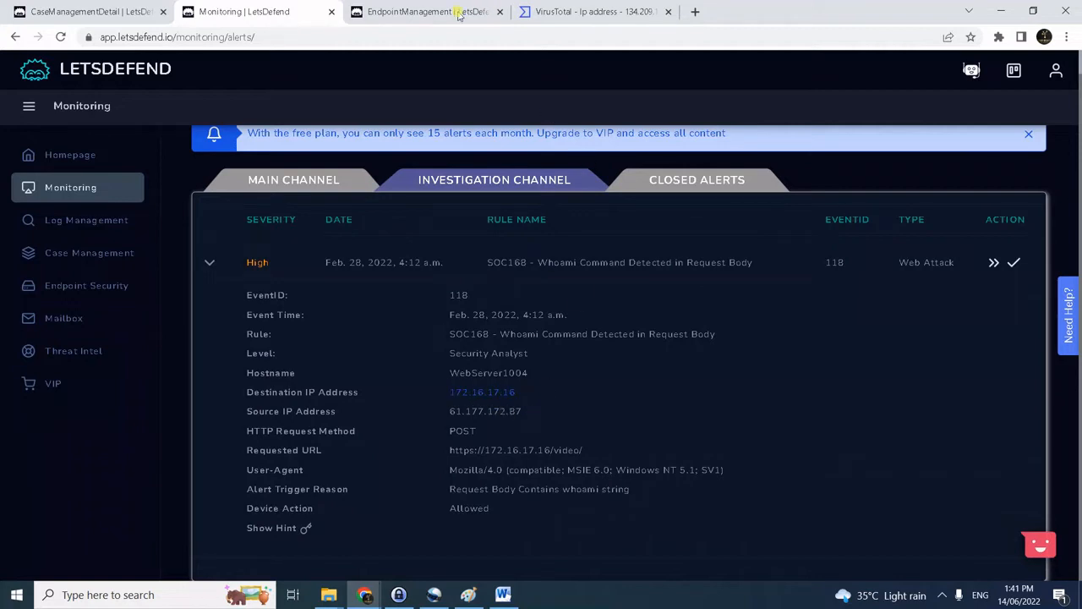
# Check Endpoint Security and go to Log Management for further evidence.
pyautogui.click(426, 10)
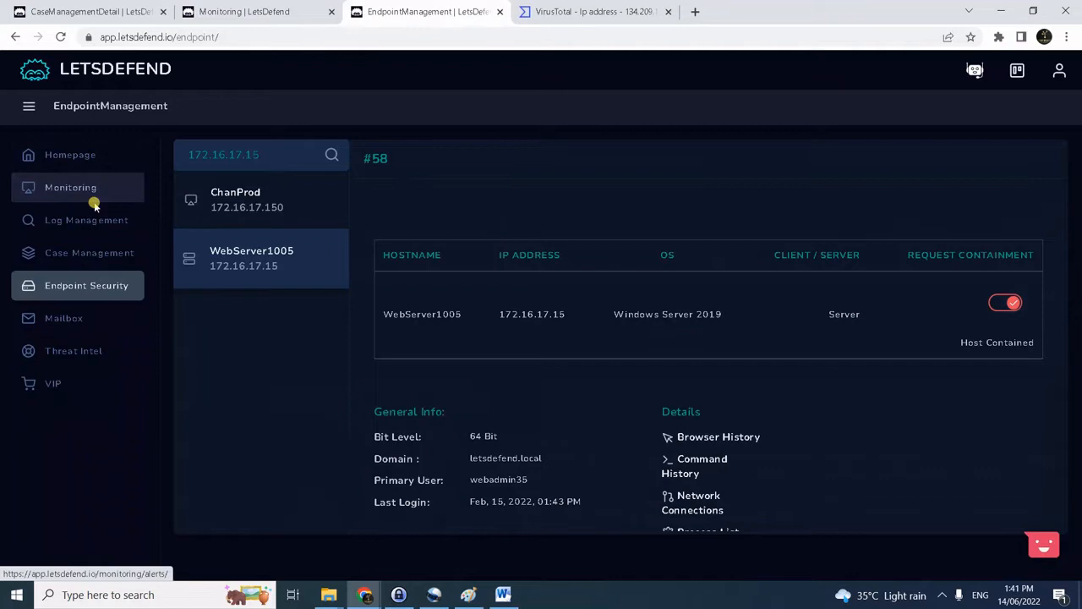
pyautogui.click(86, 220)
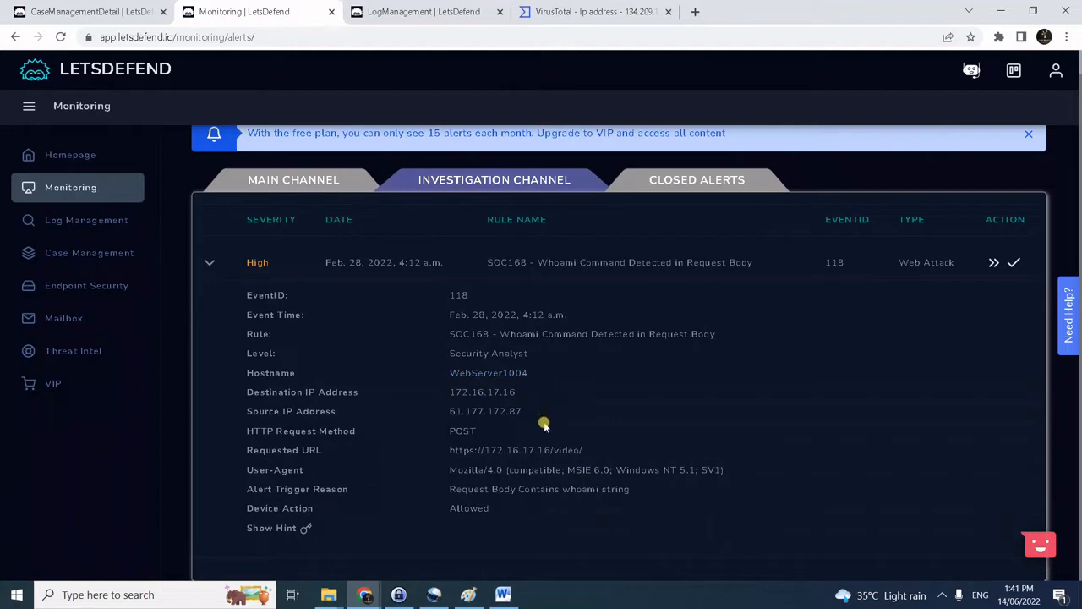
pyautogui.moveTo(494, 515)
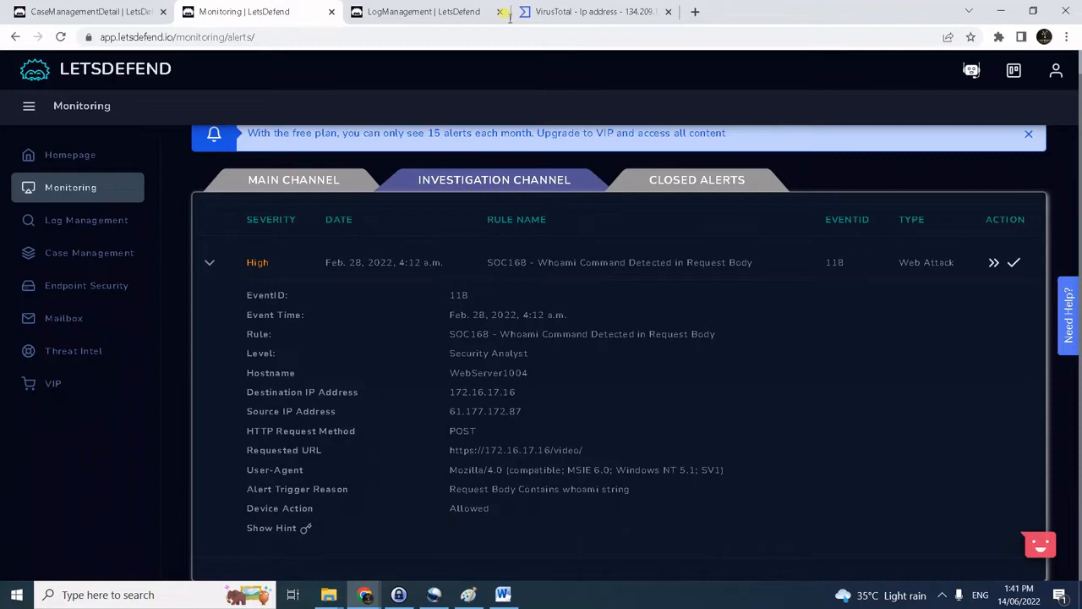
# View the log search results for 172.16.17.16 showing traffic from 61.177.172.87.
pyautogui.click(423, 10)
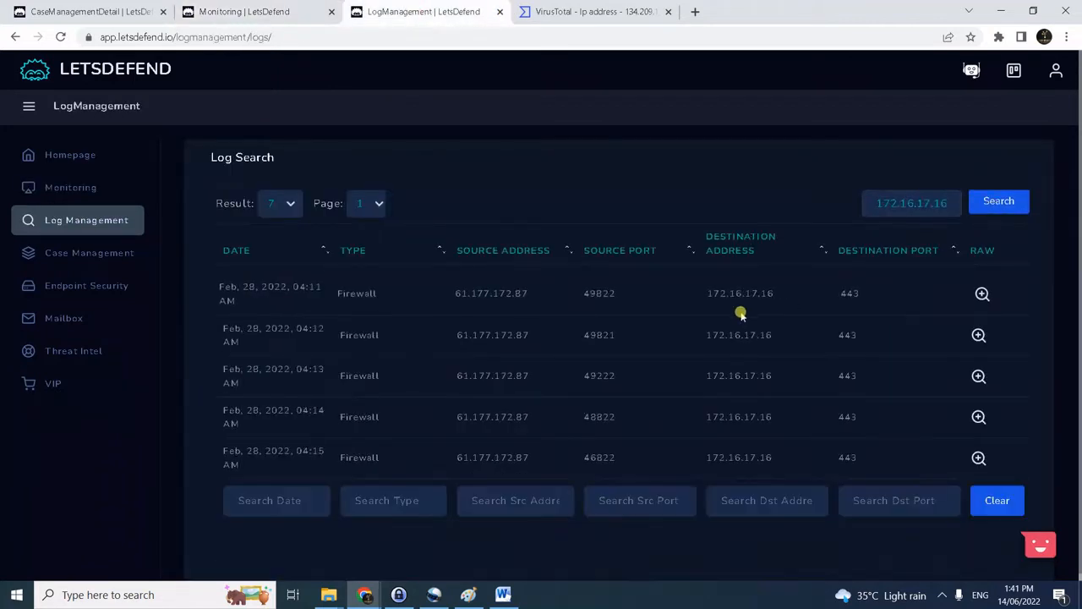
pyautogui.moveTo(487, 470)
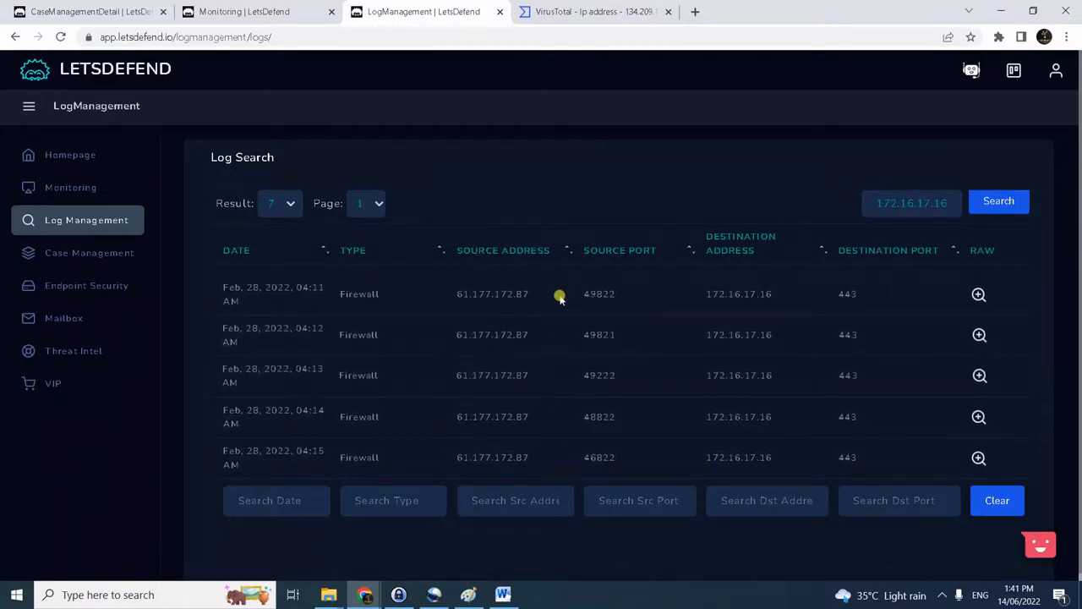
pyautogui.moveTo(697, 308)
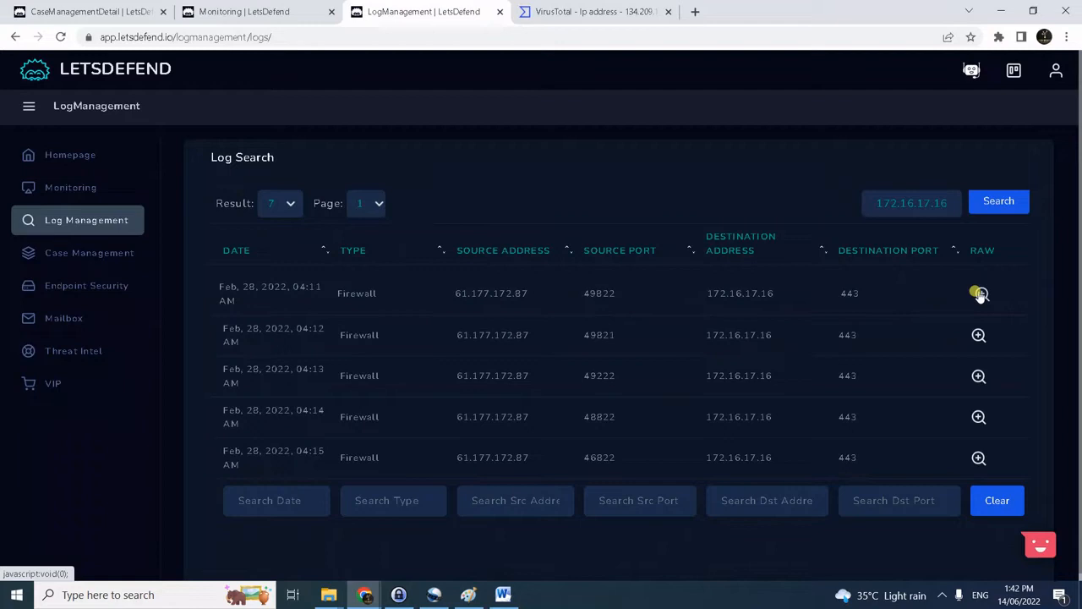
# Read the raw logs of firewall entries whose POST parameters carry c=ls and c=uname.
pyautogui.click(979, 294)
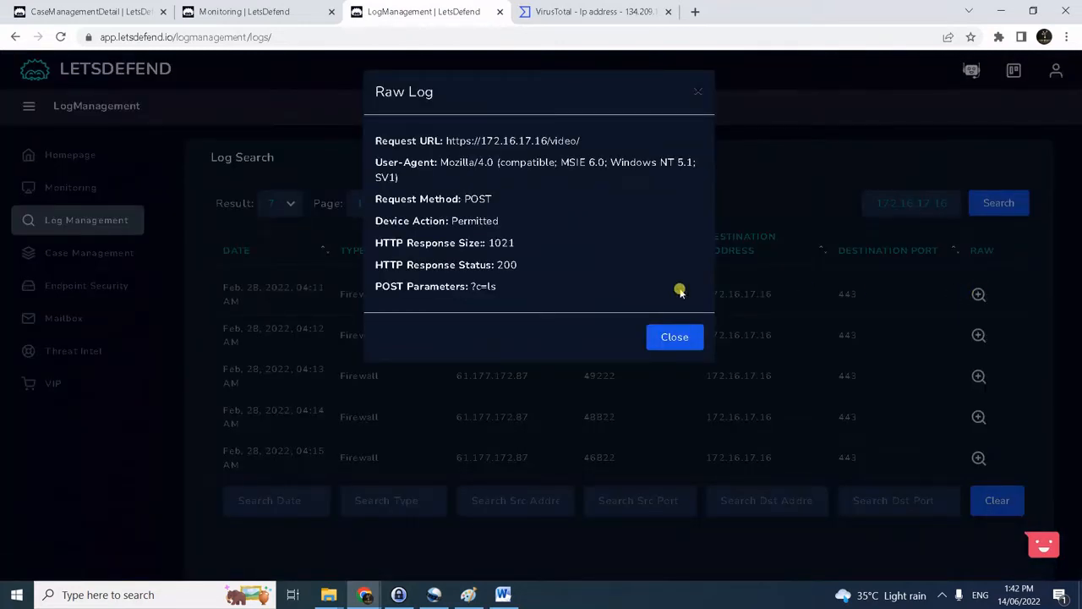
pyautogui.moveTo(440, 151)
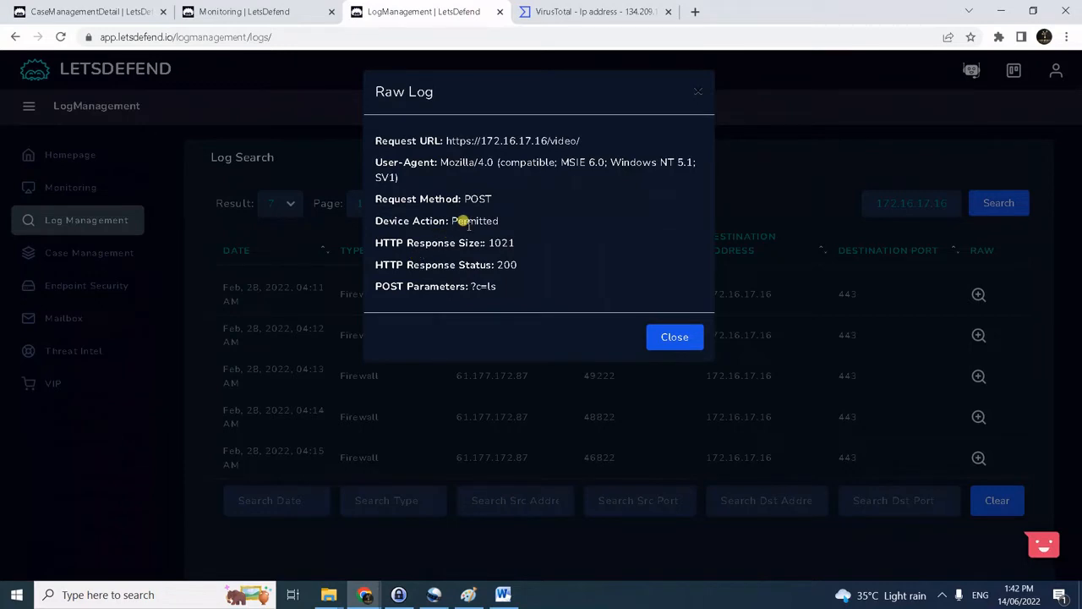
pyautogui.moveTo(489, 207)
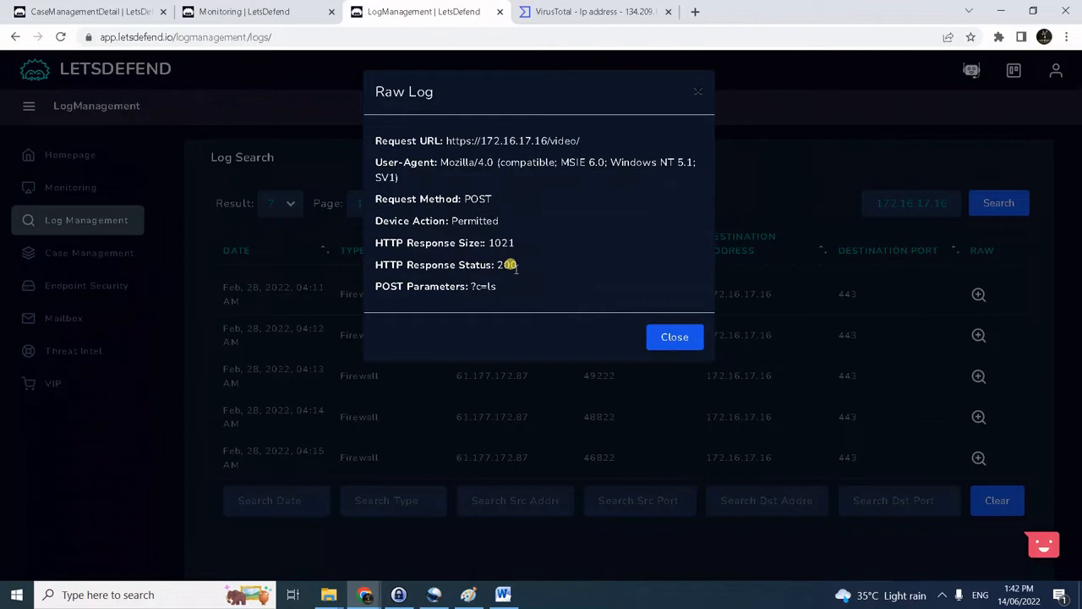
pyautogui.moveTo(416, 301)
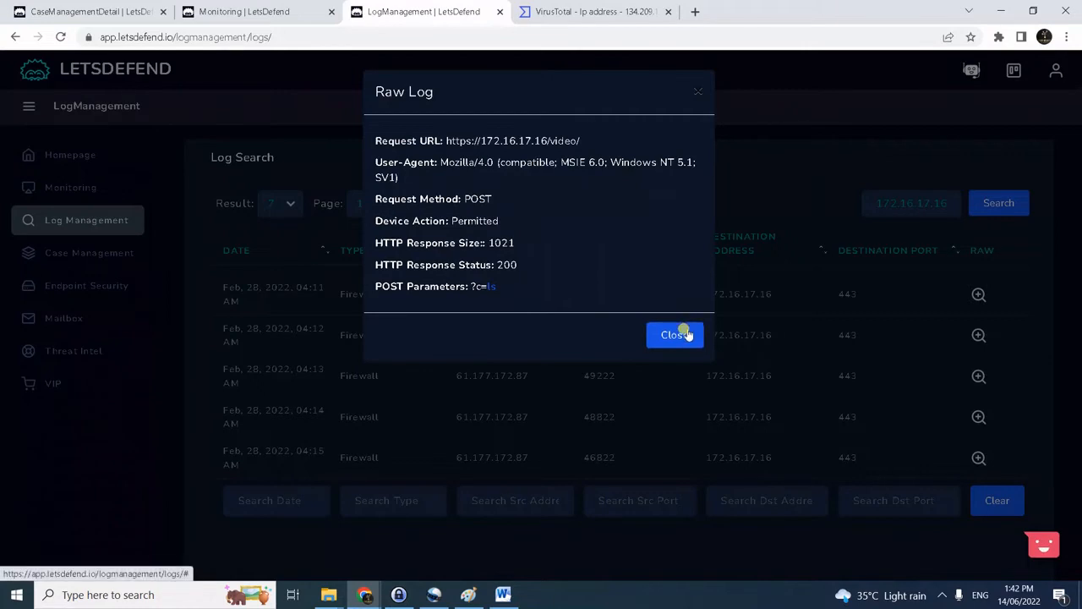
pyautogui.click(674, 335)
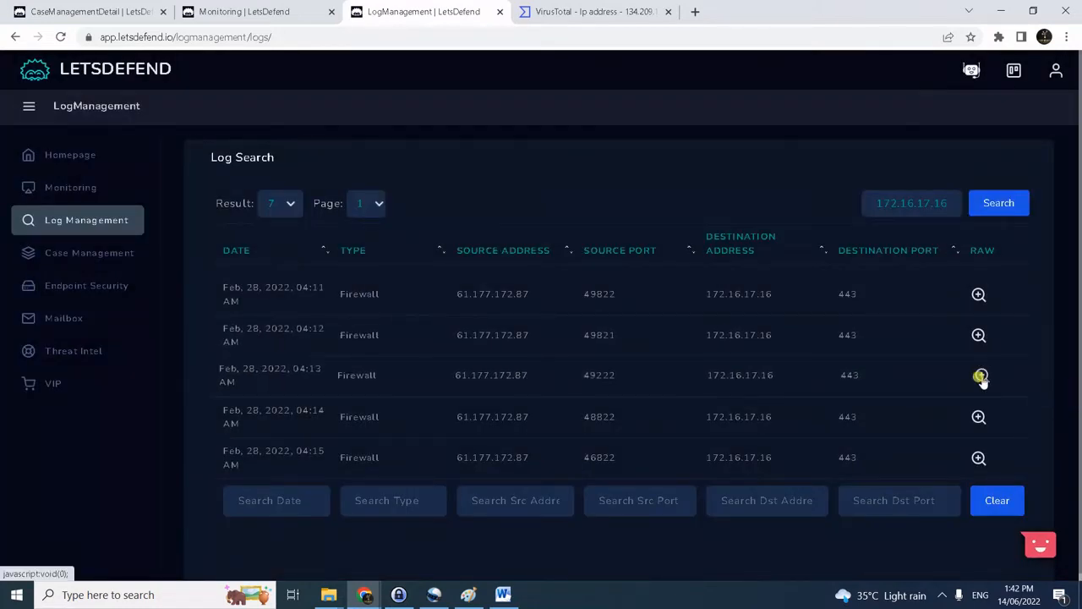
pyautogui.click(978, 375)
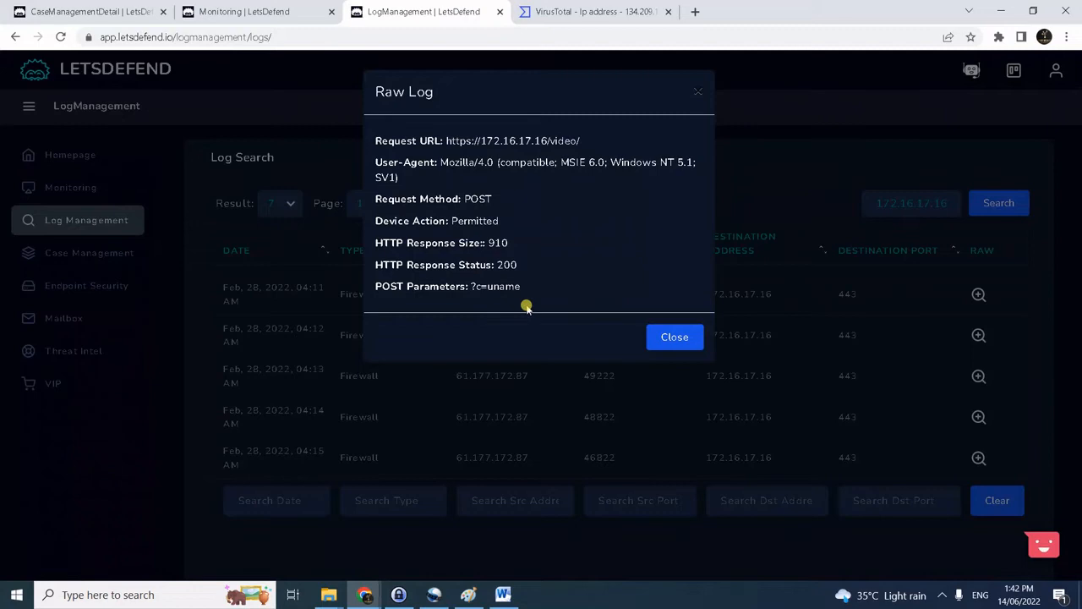
pyautogui.moveTo(524, 291)
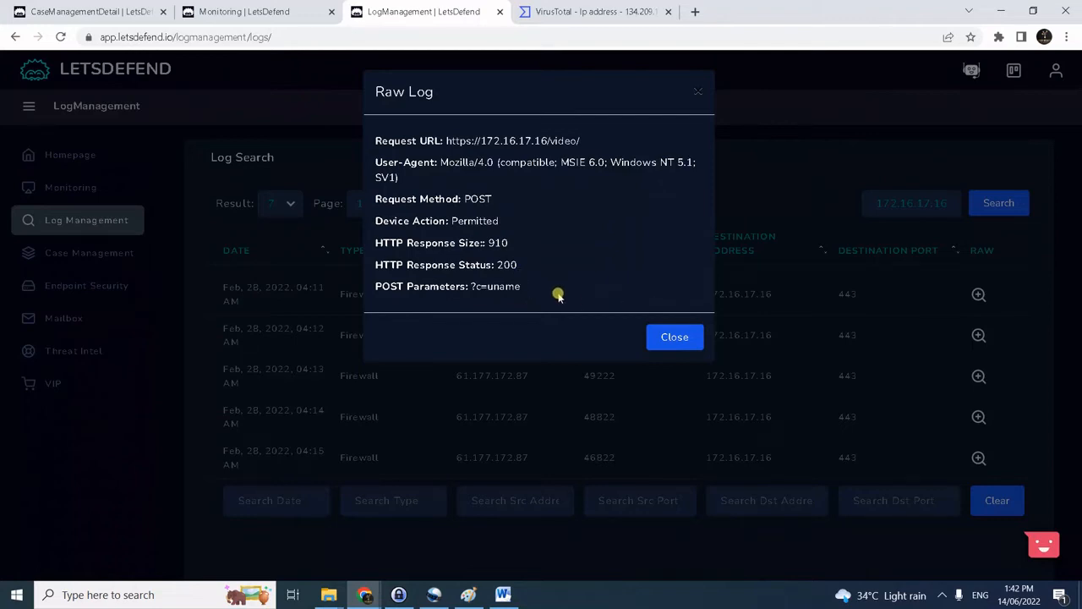
pyautogui.moveTo(514, 286)
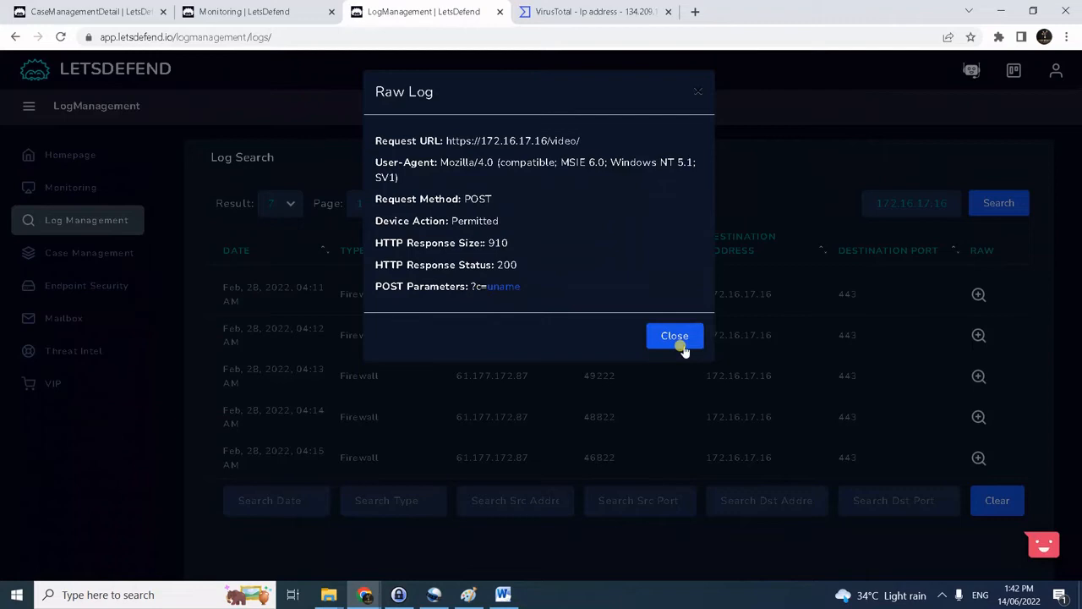
# Review further raw logs revealing c=cat /etc/passwd and c=cat /etc/shadow permitted with status 200.
pyautogui.click(675, 335)
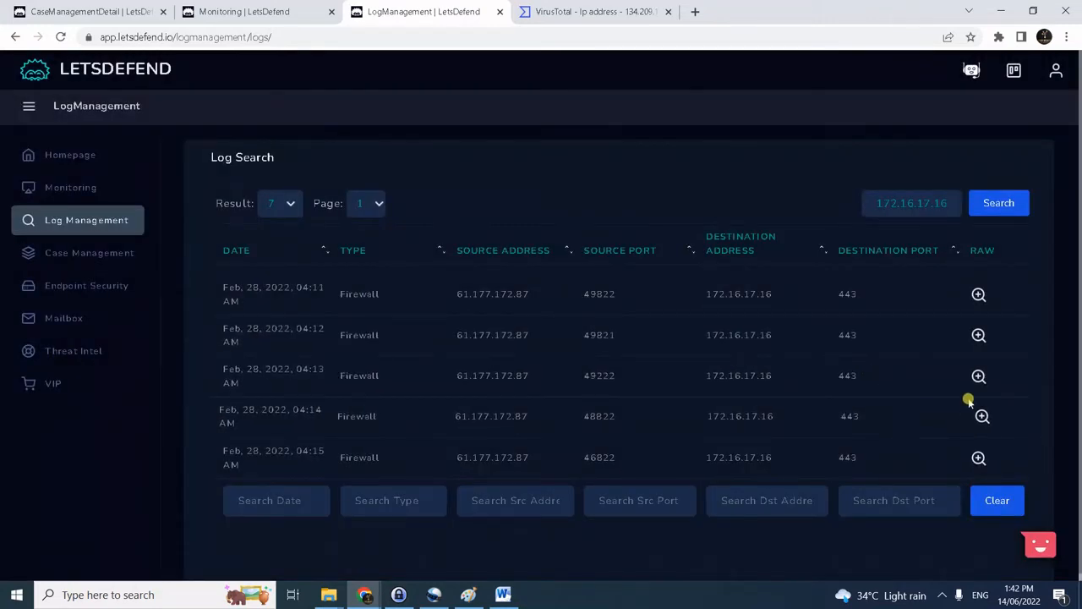
pyautogui.click(981, 416)
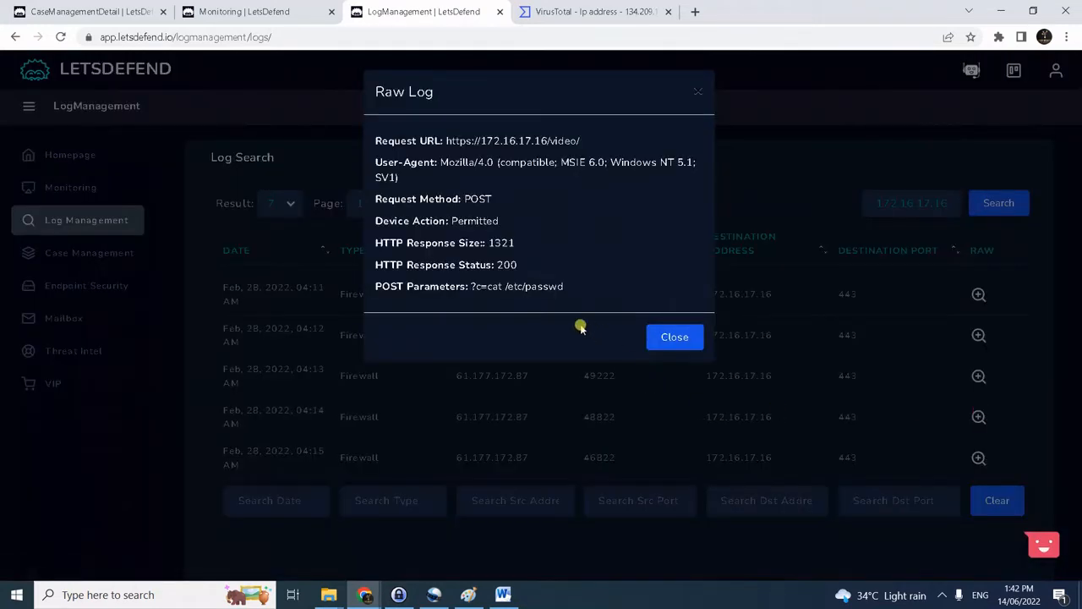
pyautogui.moveTo(482, 281)
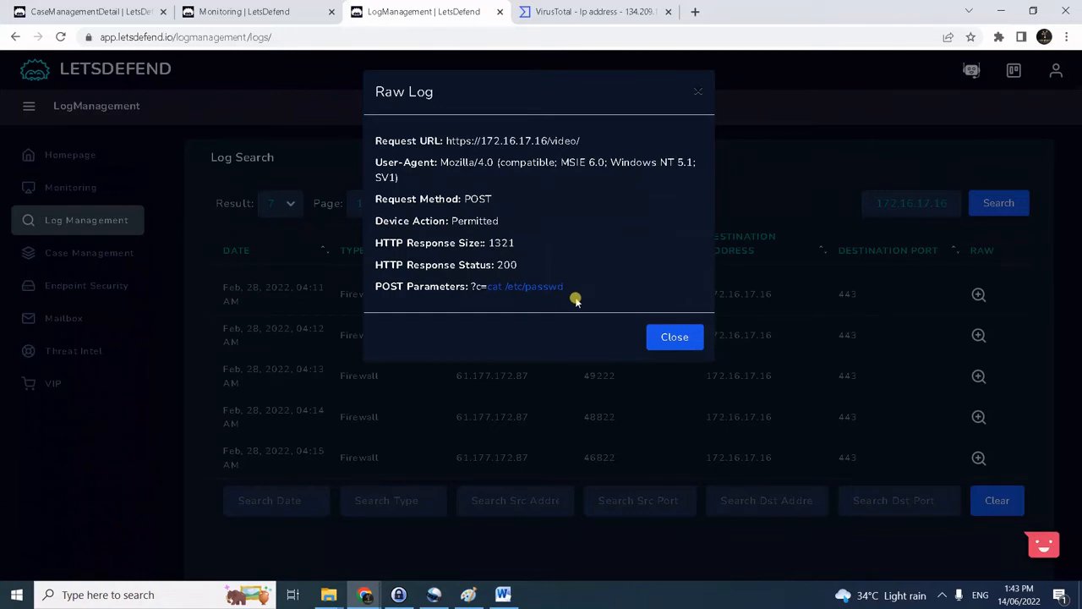
pyautogui.click(675, 336)
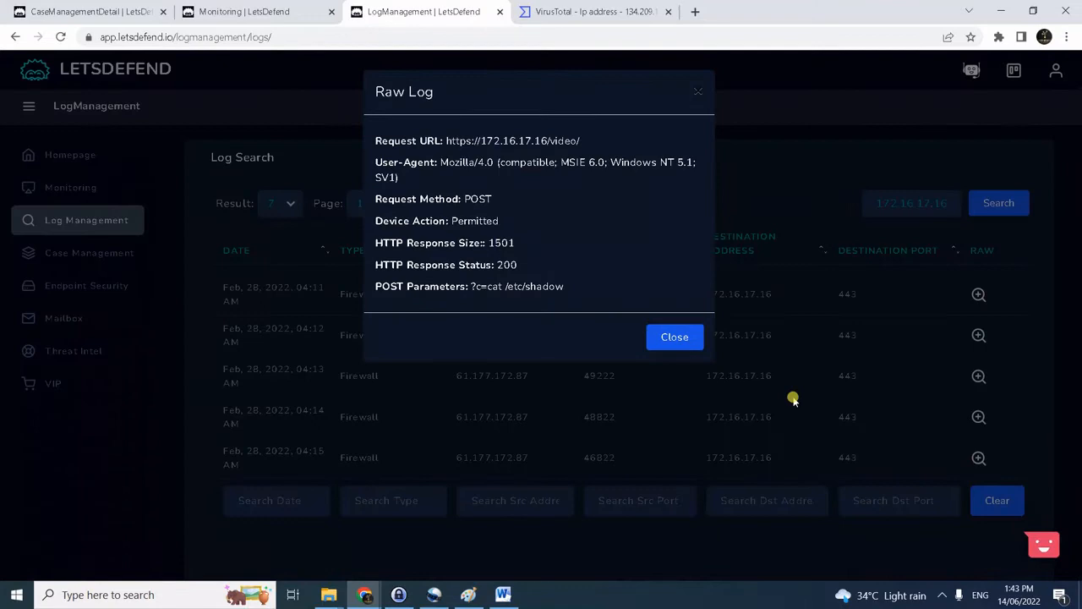
pyautogui.click(675, 337)
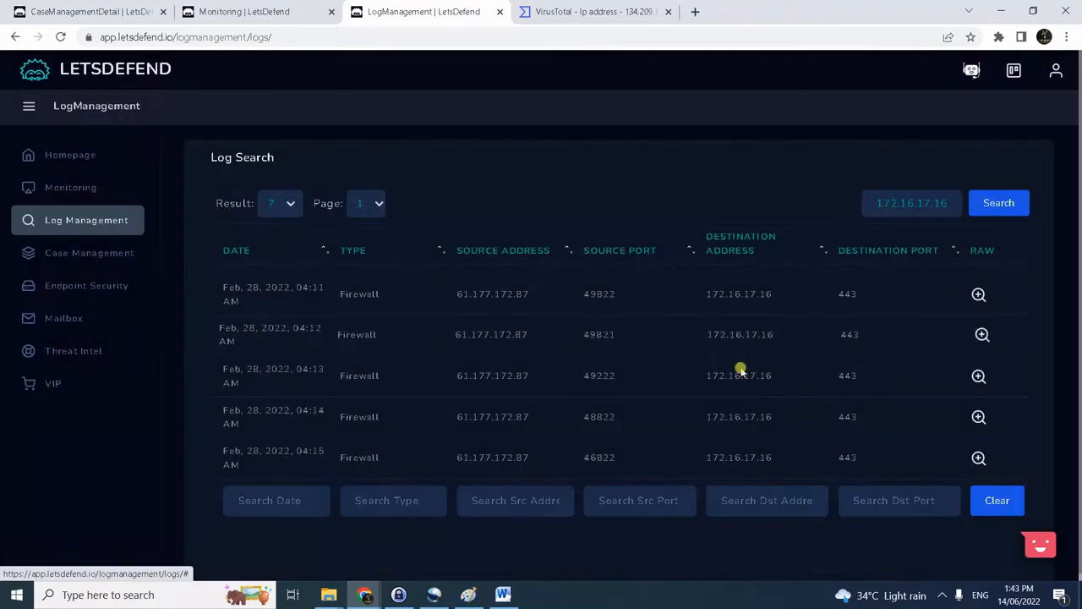
pyautogui.click(978, 367)
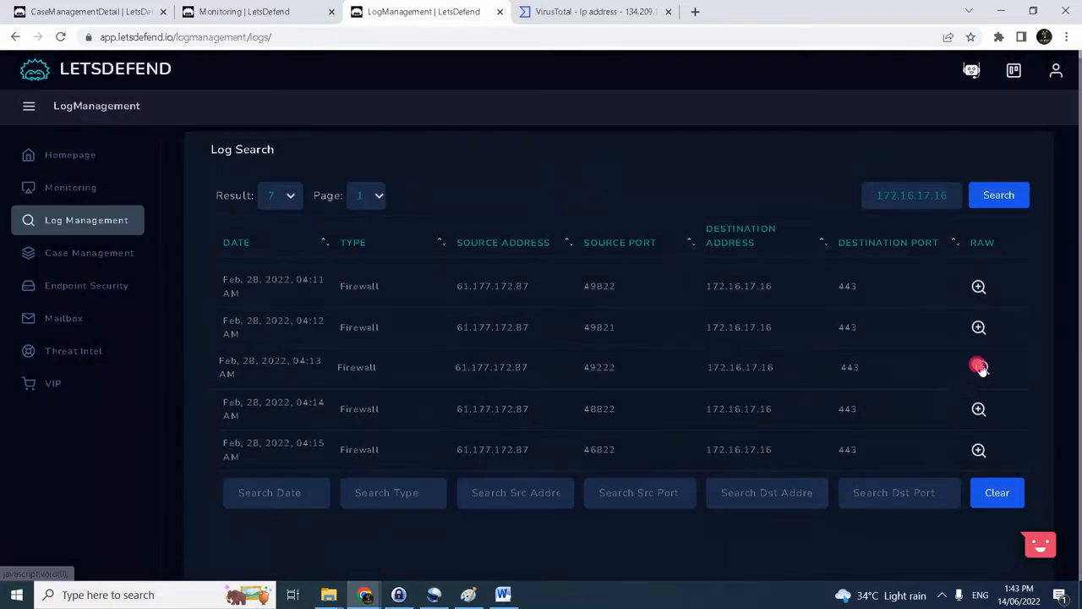
pyautogui.moveTo(998, 328)
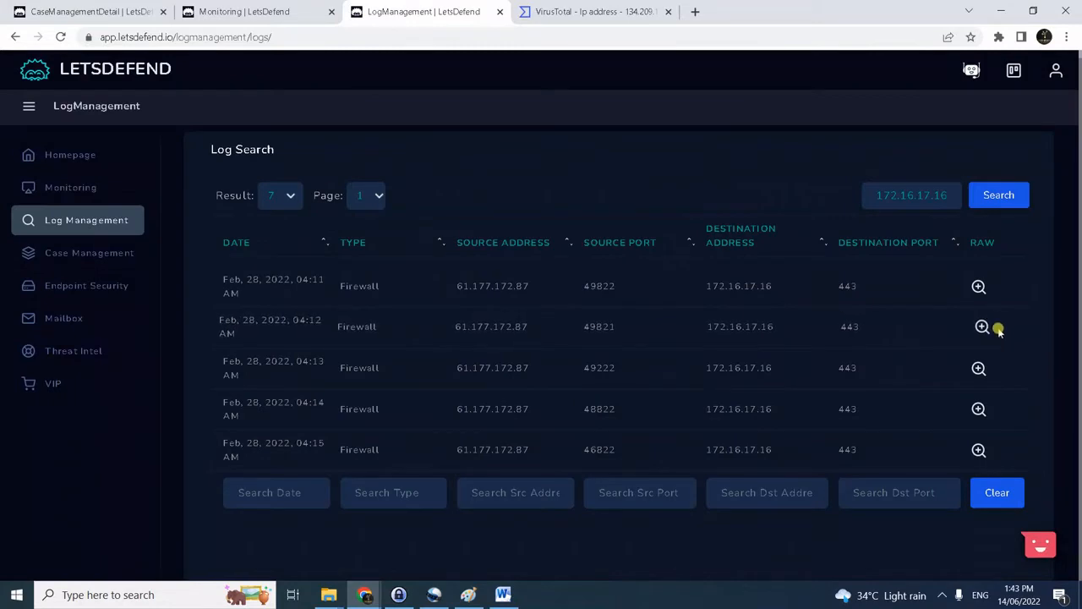
# Check the second firewall entry's raw log before returning to the case playbook.
pyautogui.click(980, 327)
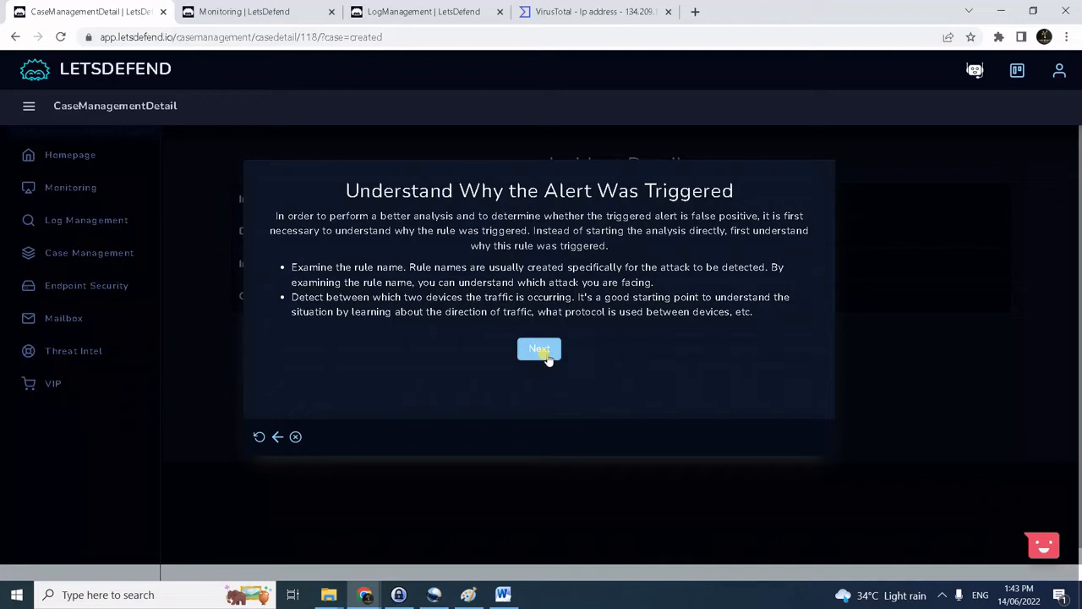
# Advance the playbook to Collect Data and go to VirusTotal for the source IP lookup.
pyautogui.click(538, 349)
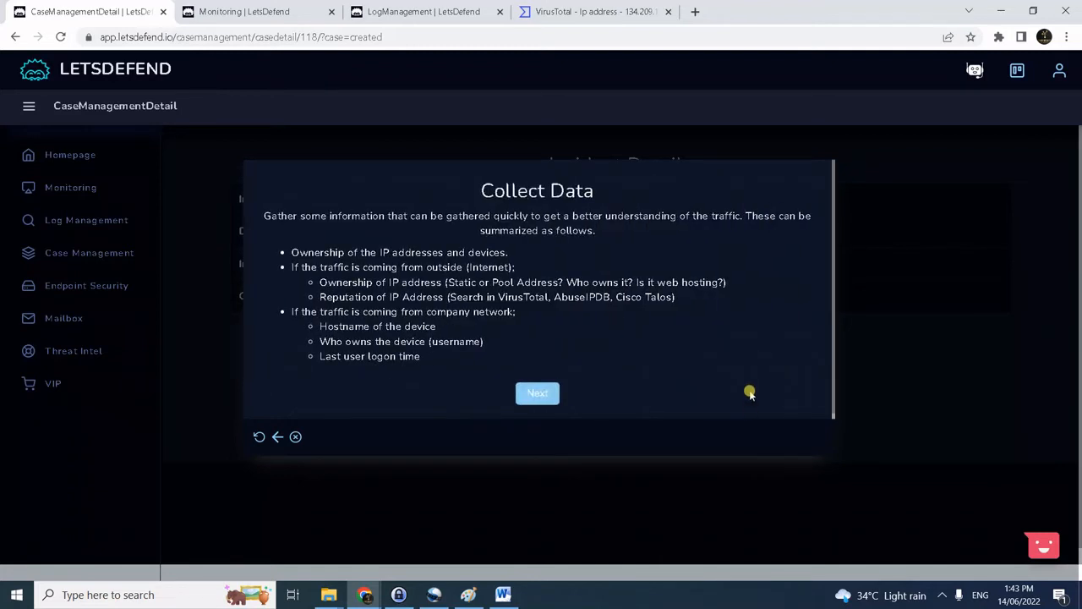
pyautogui.moveTo(321, 122)
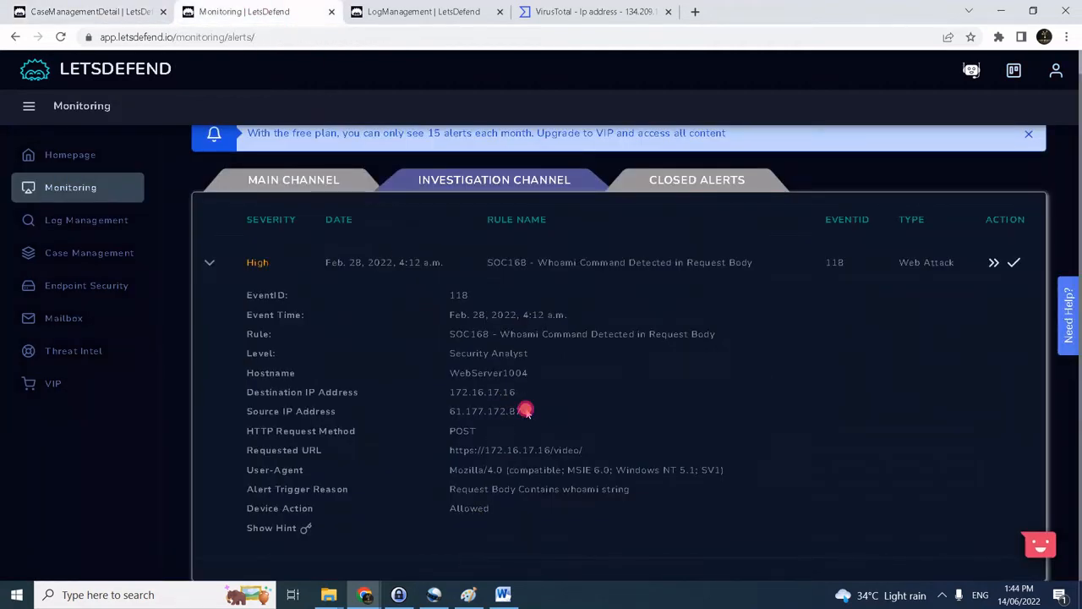
pyautogui.click(595, 10)
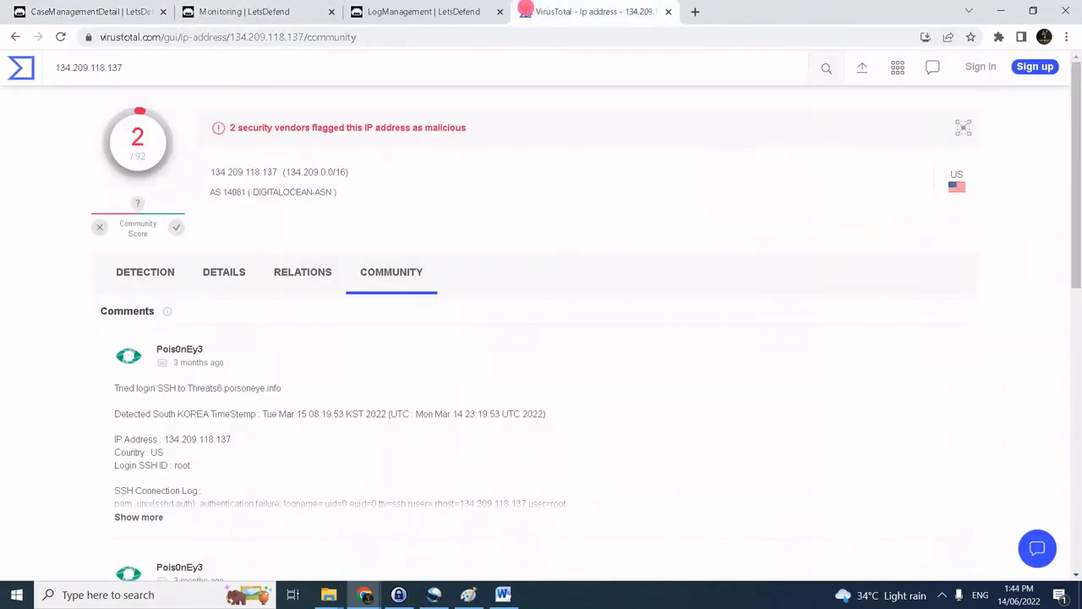
# Look up 61.177.172.87 in VirusTotal and review its details and vendor detections.
pyautogui.write('61.177.172.87')
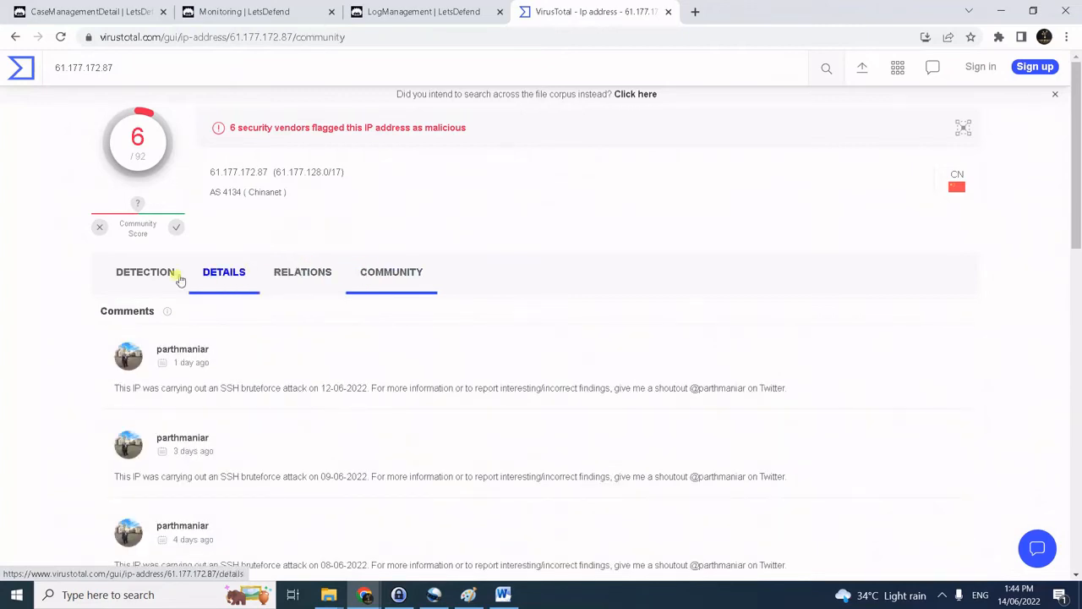
pyautogui.click(146, 271)
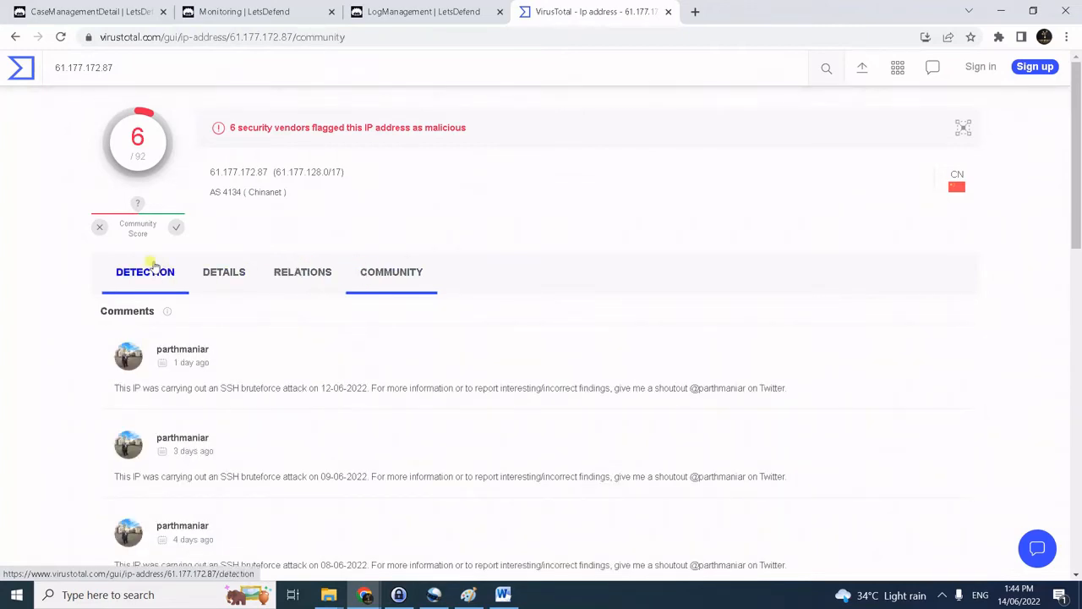
pyautogui.click(245, 12)
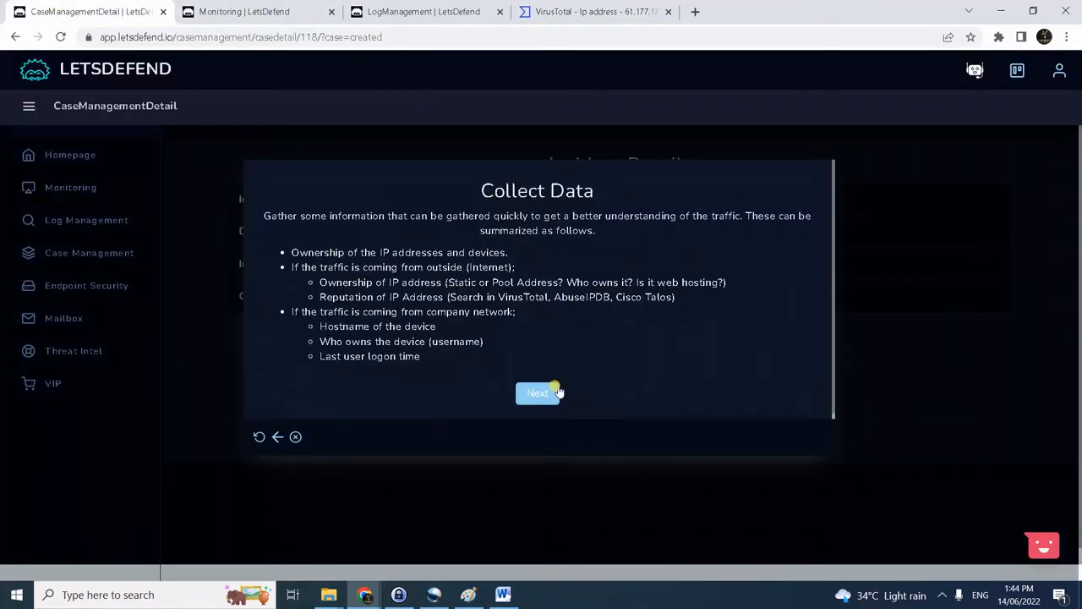
# Advance past the HTTP traffic check, answer Malicious, and select Command Injection as the attack type.
pyautogui.click(538, 393)
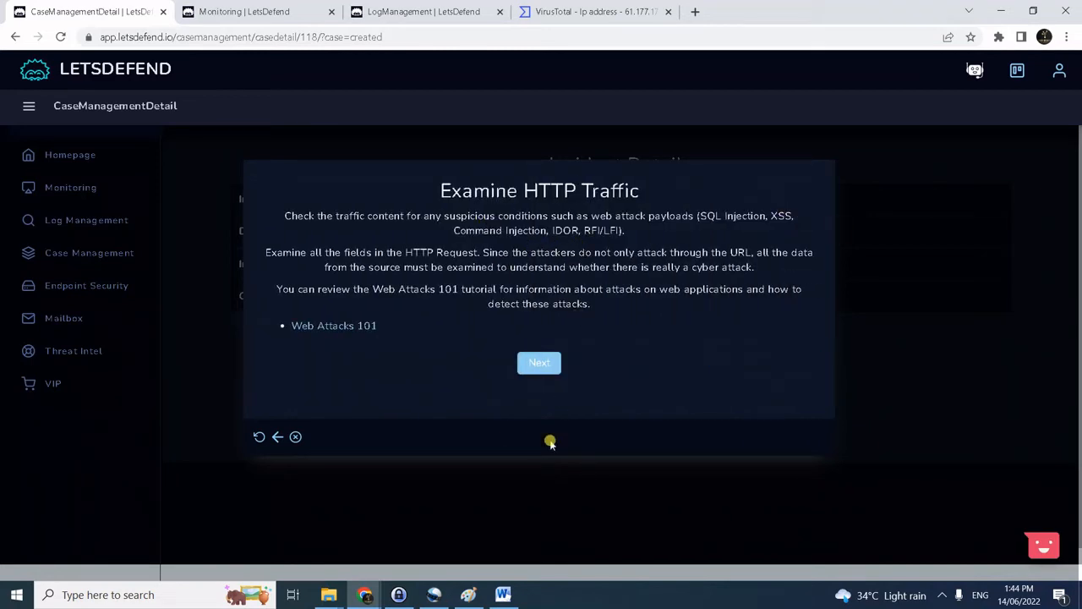
pyautogui.moveTo(646, 267)
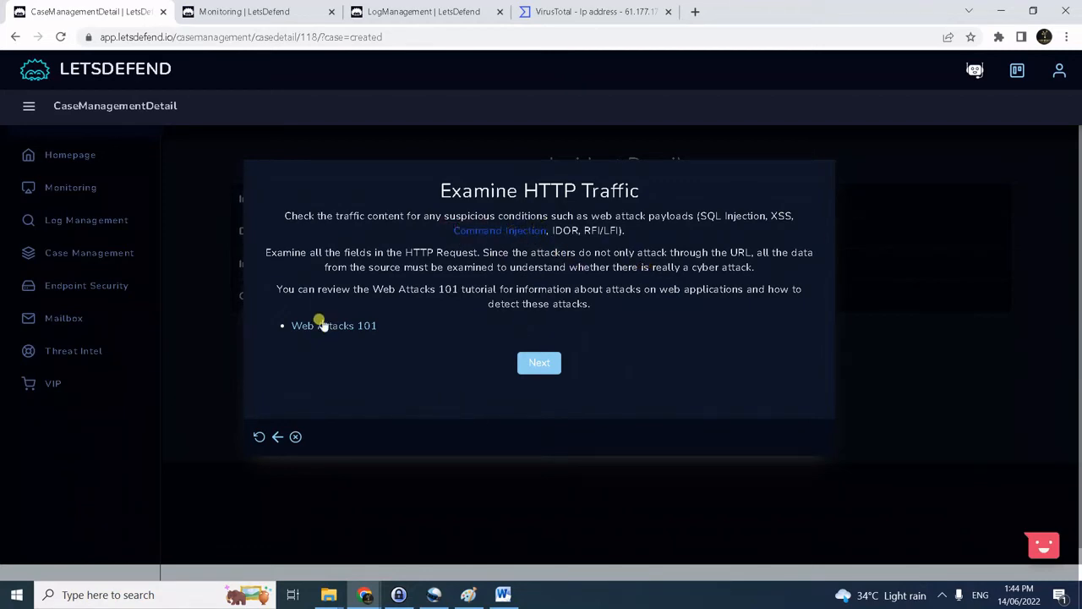
pyautogui.moveTo(353, 330)
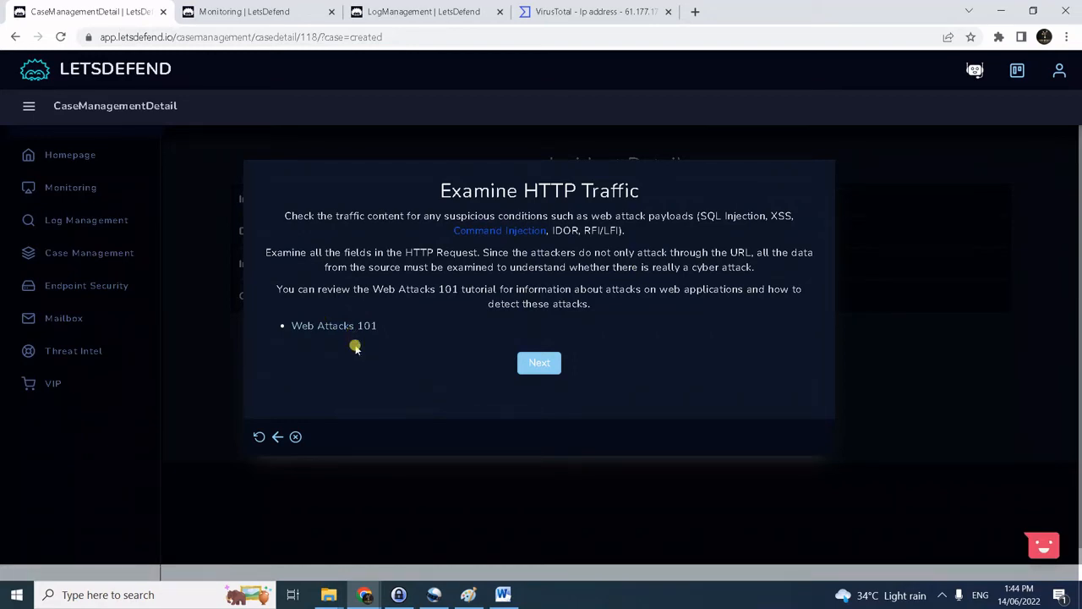
pyautogui.moveTo(366, 342)
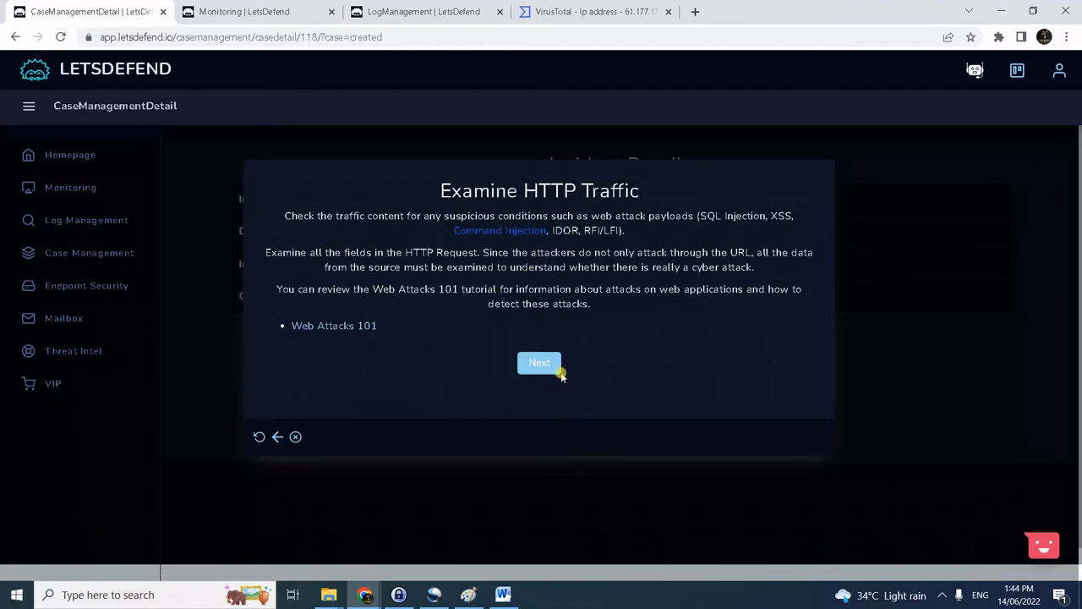
pyautogui.click(538, 362)
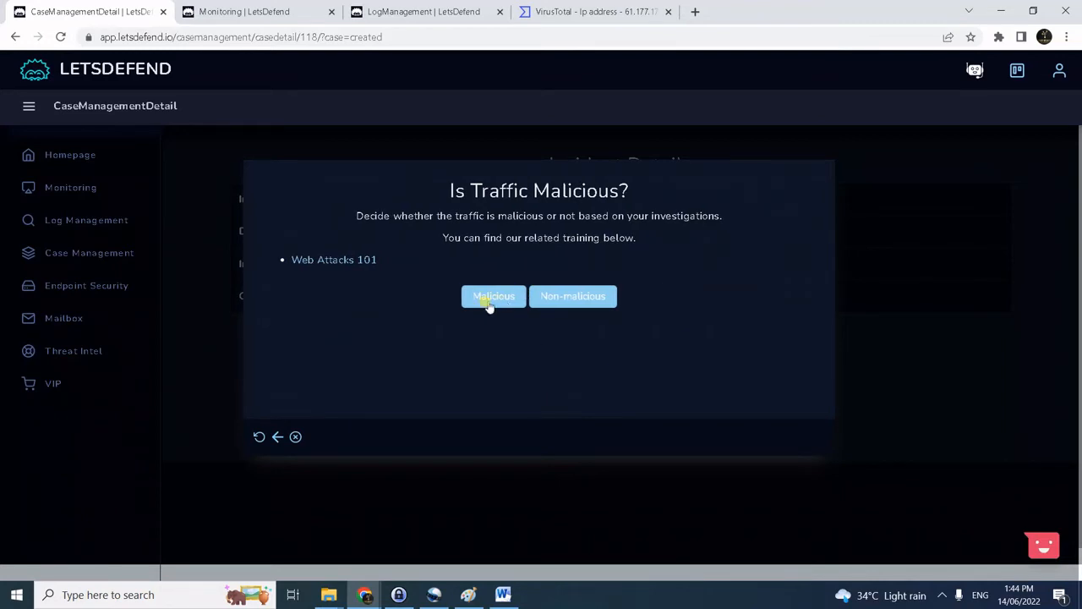
pyautogui.click(494, 296)
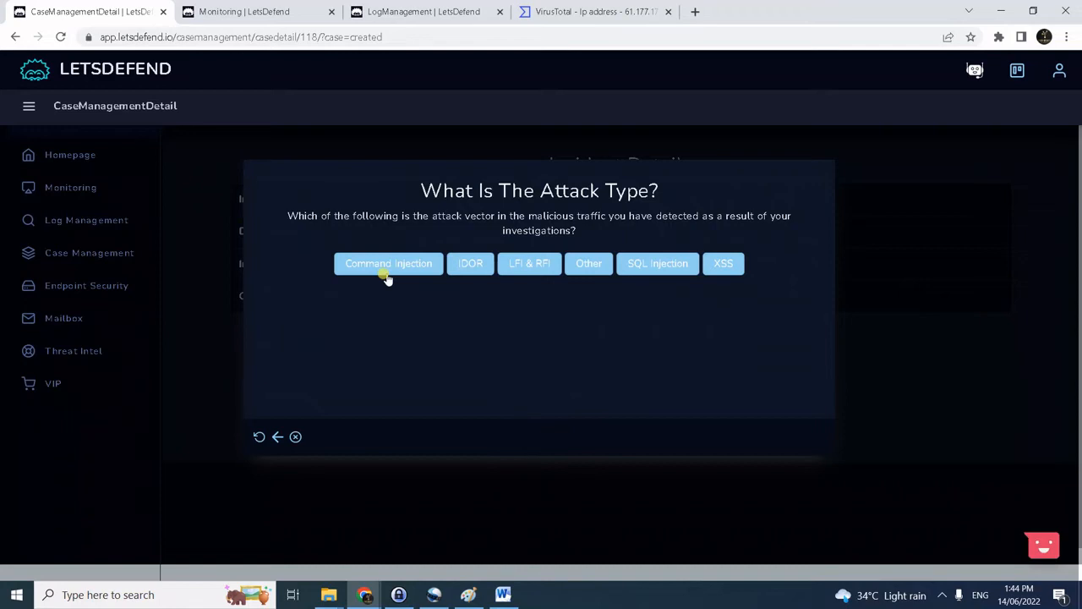
pyautogui.click(389, 264)
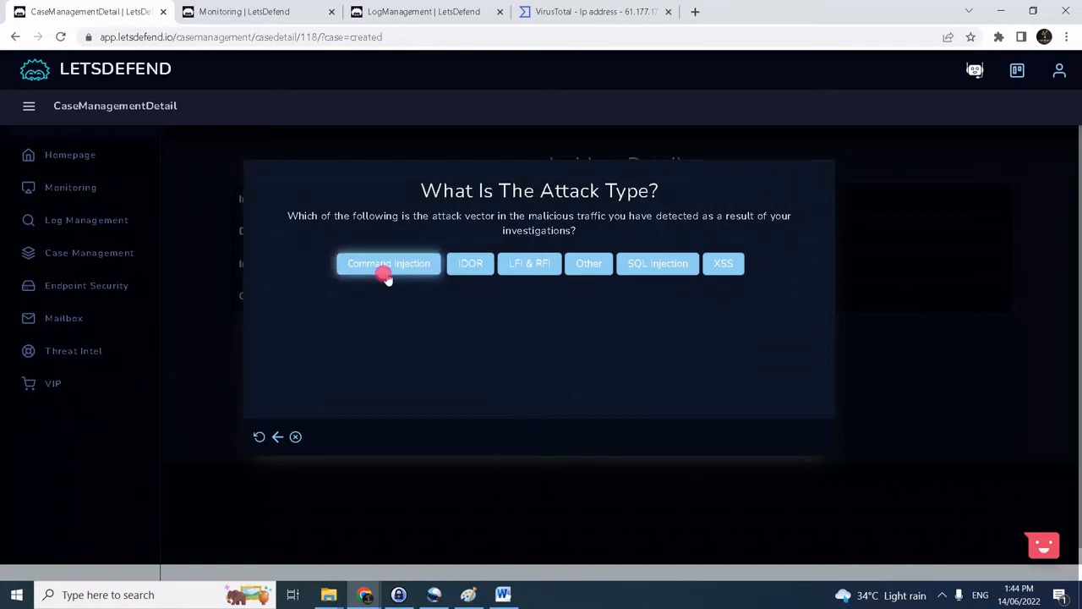
pyautogui.click(389, 264)
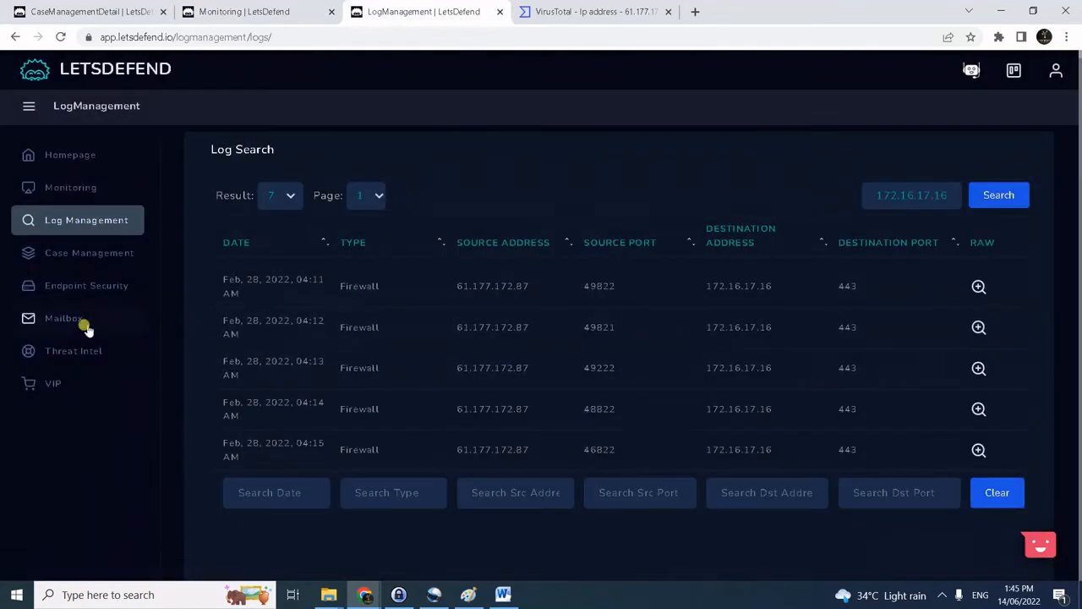
# Search the Mailbox for 172.16.17.16, find no emails, and return to the case playbook.
pyautogui.click(64, 318)
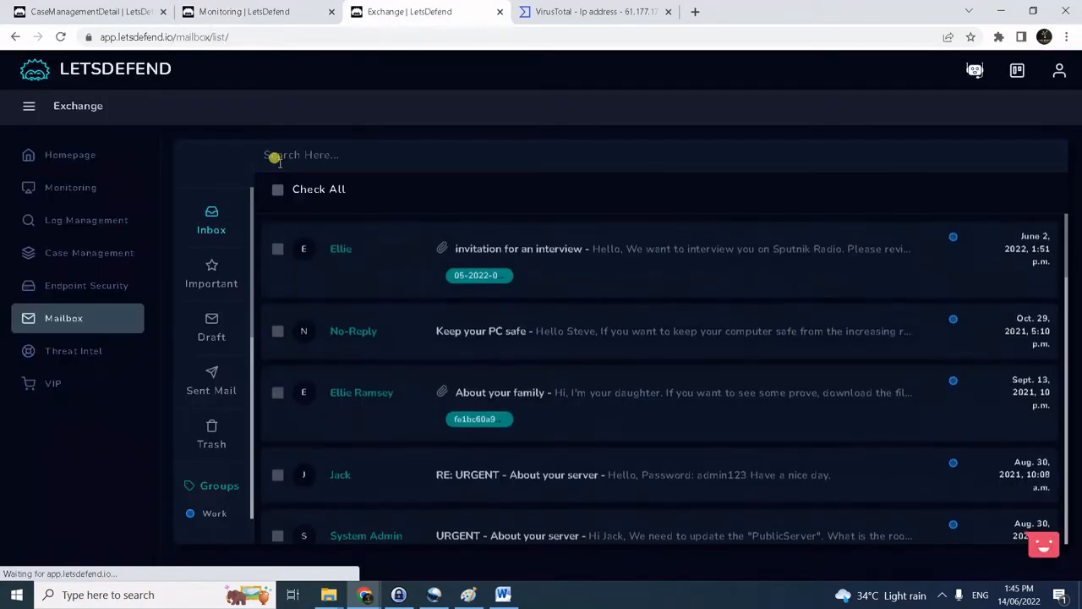
pyautogui.write('172.16.17.16')
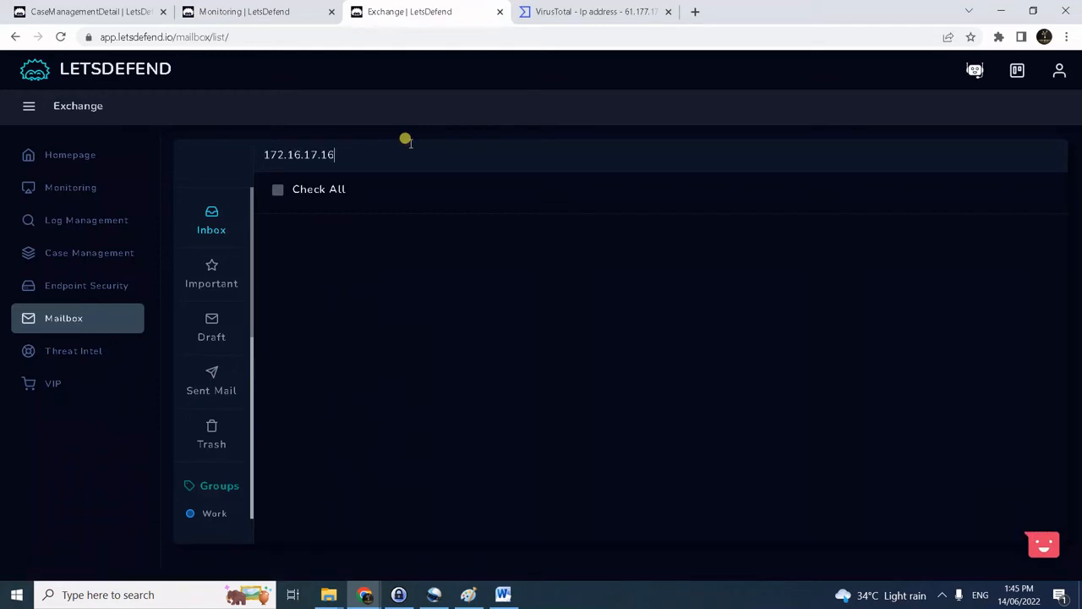
pyautogui.moveTo(321, 138)
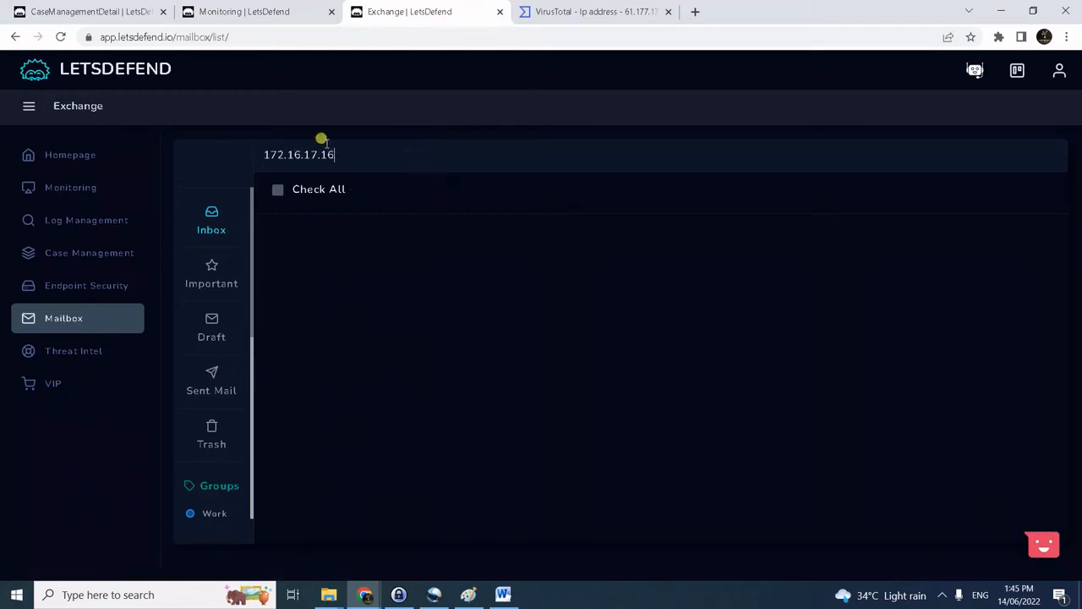
pyautogui.moveTo(311, 270)
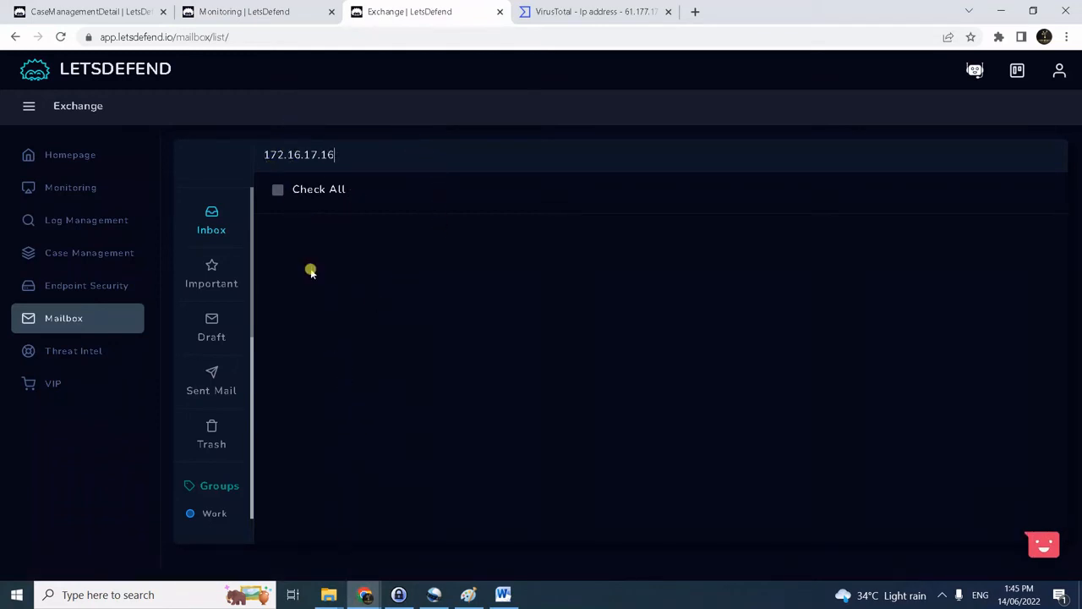
pyautogui.click(84, 10)
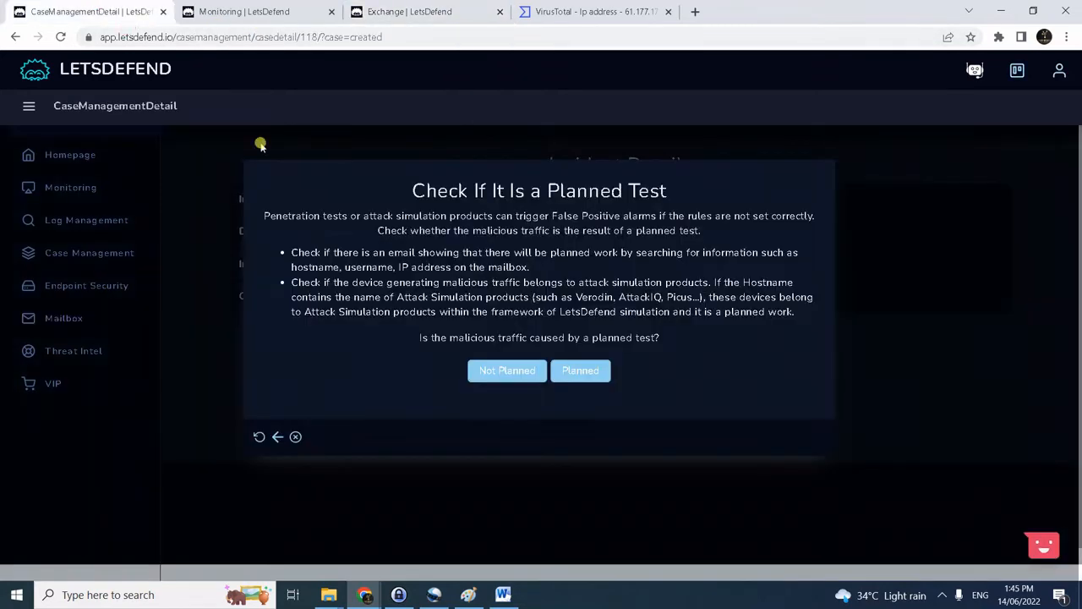
# Answer not a planned test, direction Internet to Company Network, and attack successful Yes.
pyautogui.click(507, 370)
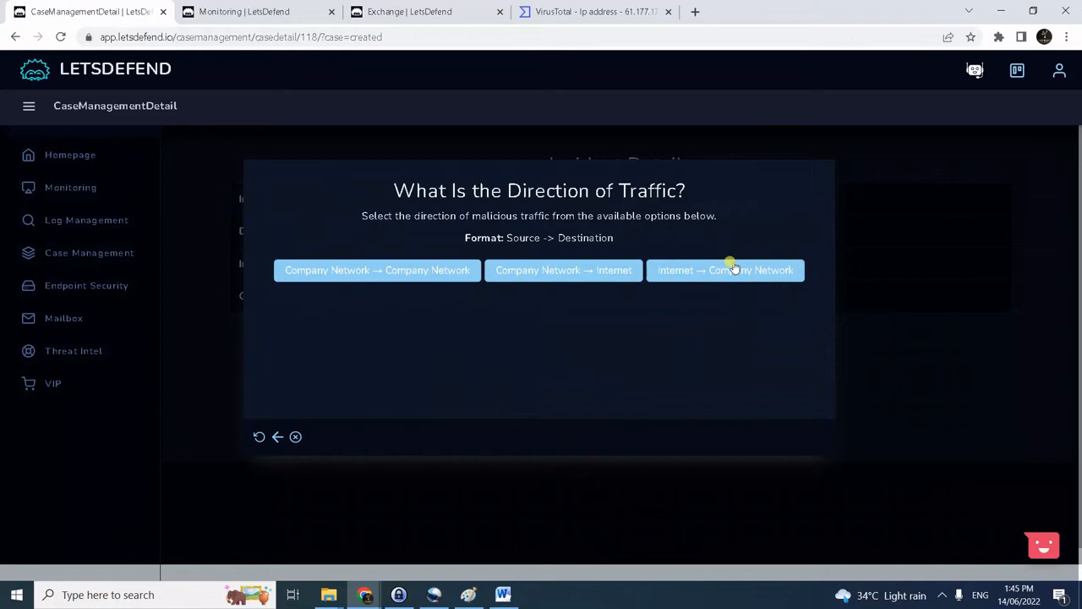
pyautogui.click(724, 271)
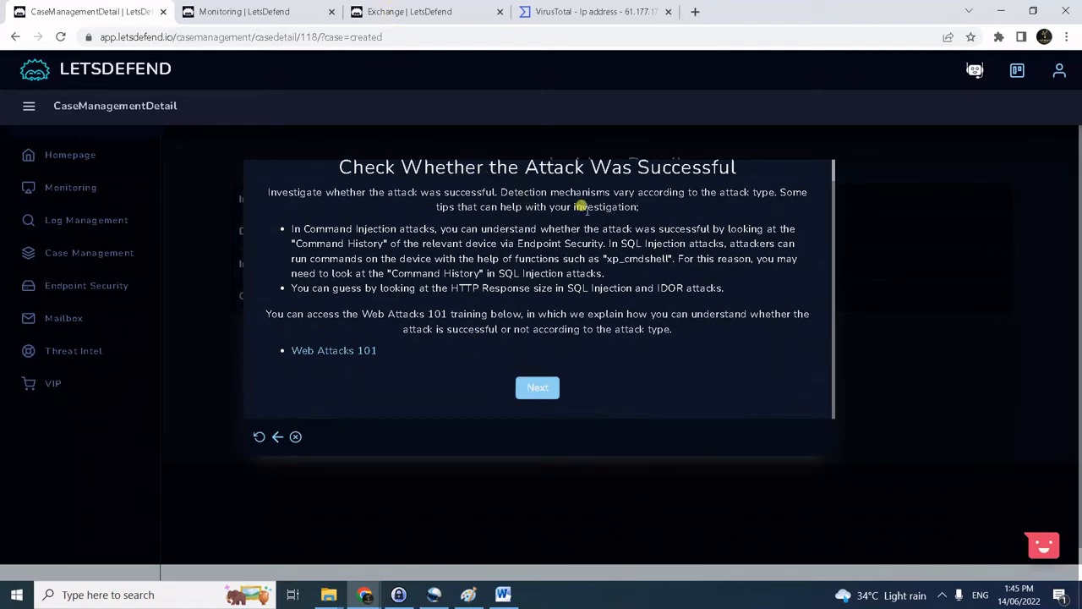
pyautogui.moveTo(673, 220)
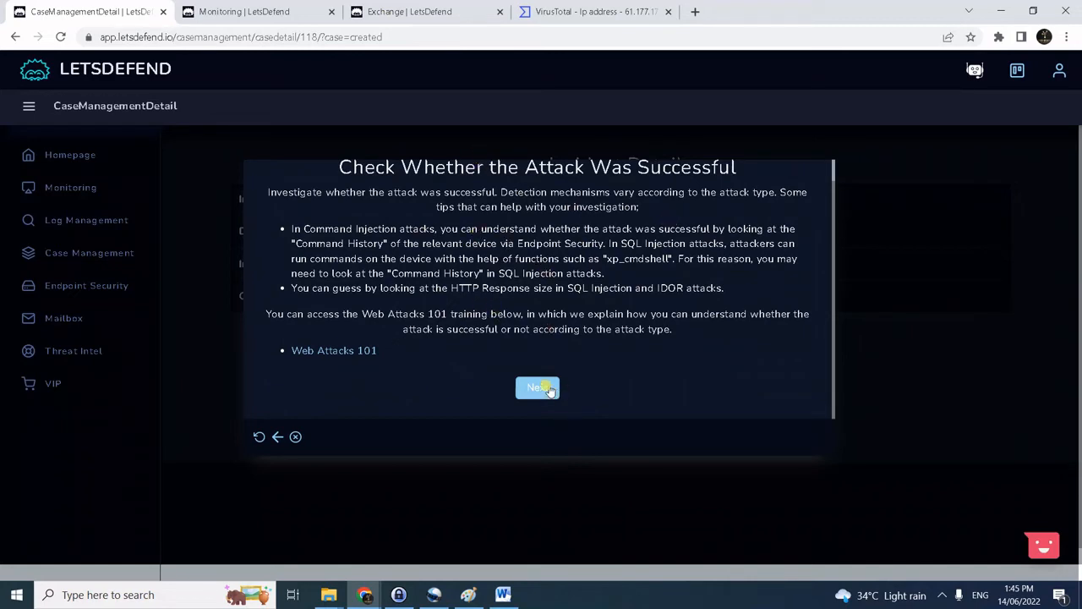
pyautogui.moveTo(545, 389)
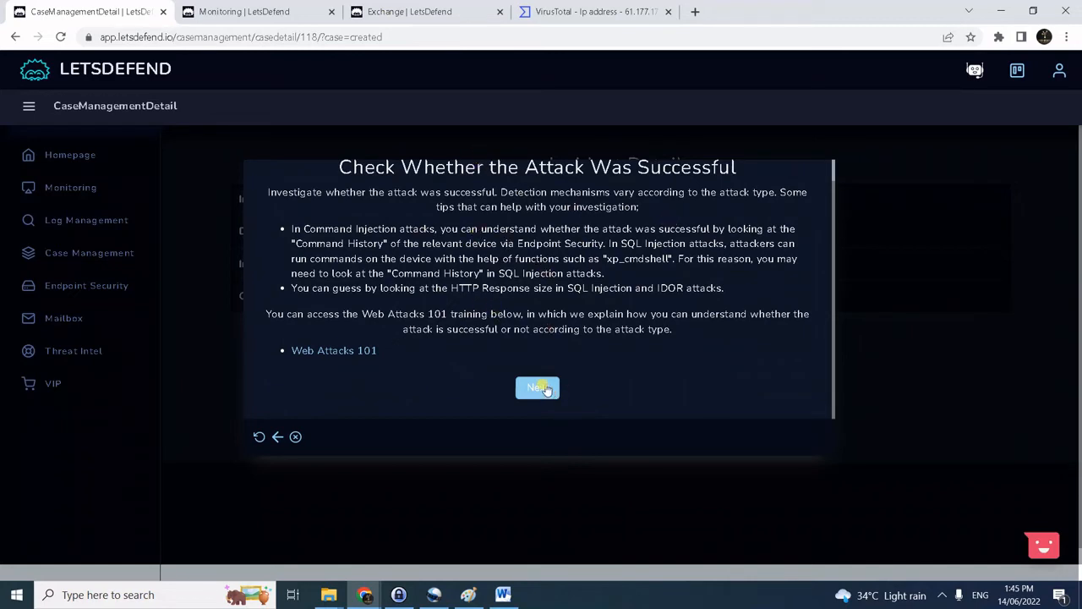
pyautogui.click(538, 387)
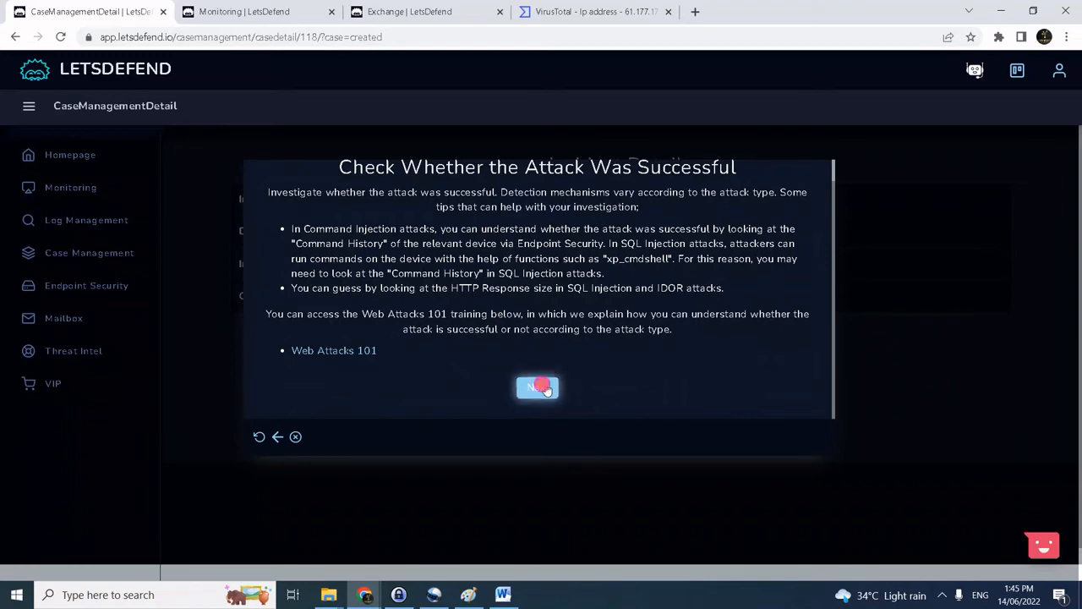
pyautogui.click(538, 388)
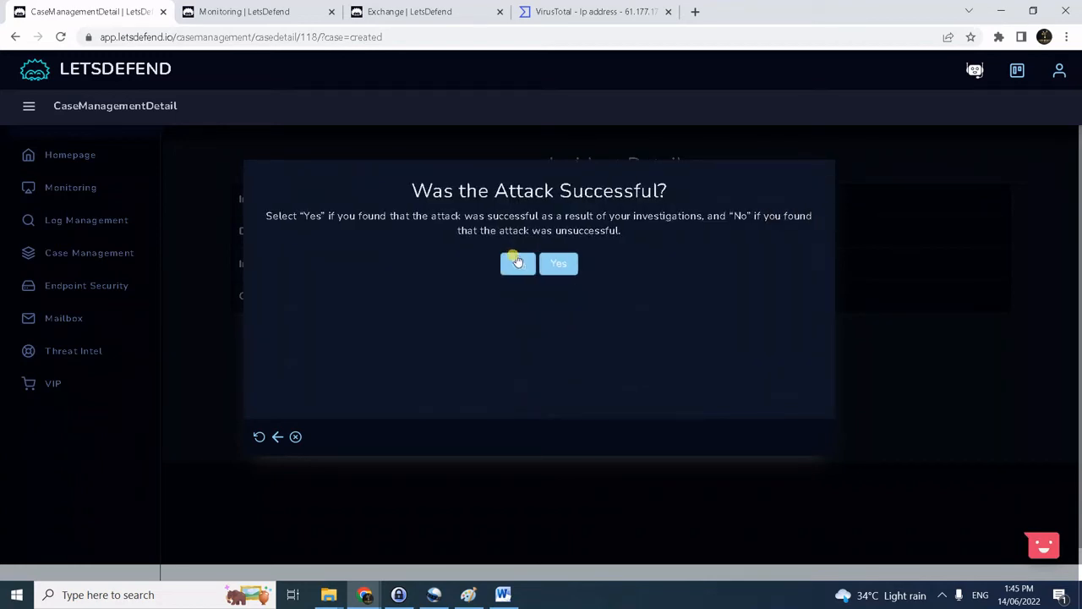
pyautogui.click(559, 264)
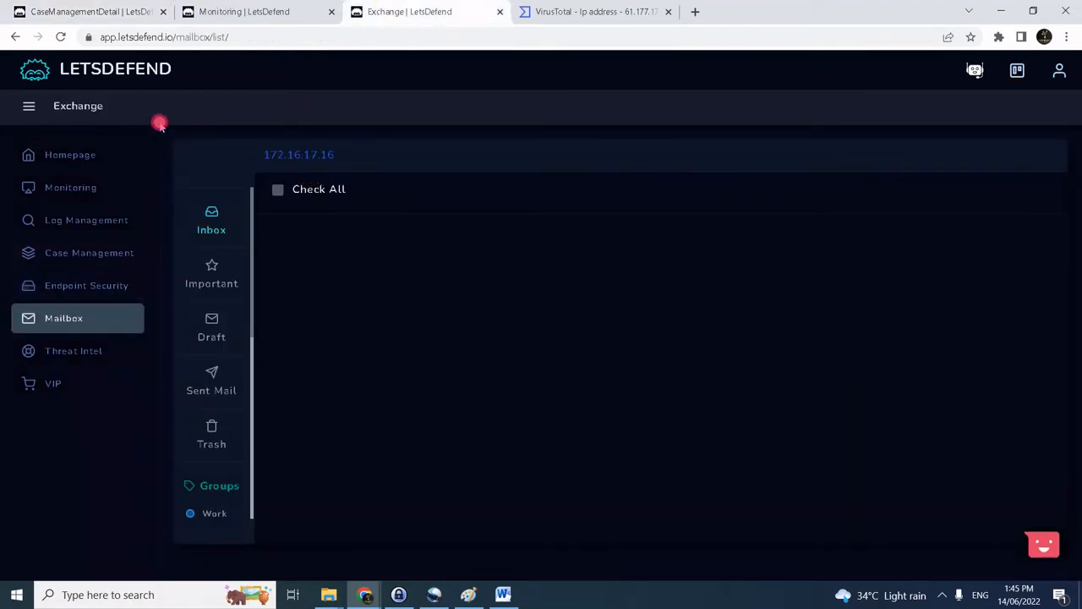
# In Endpoint Security find 172.16.17.16, request containment of WebServer1004, and return to the case.
pyautogui.click(86, 284)
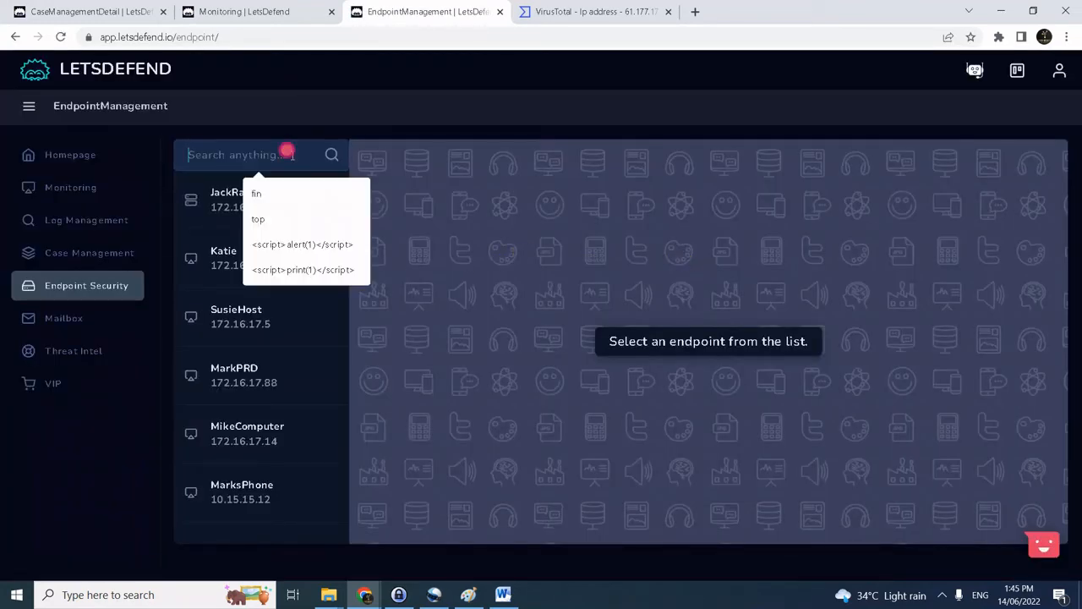
pyautogui.write('172.16.17.16')
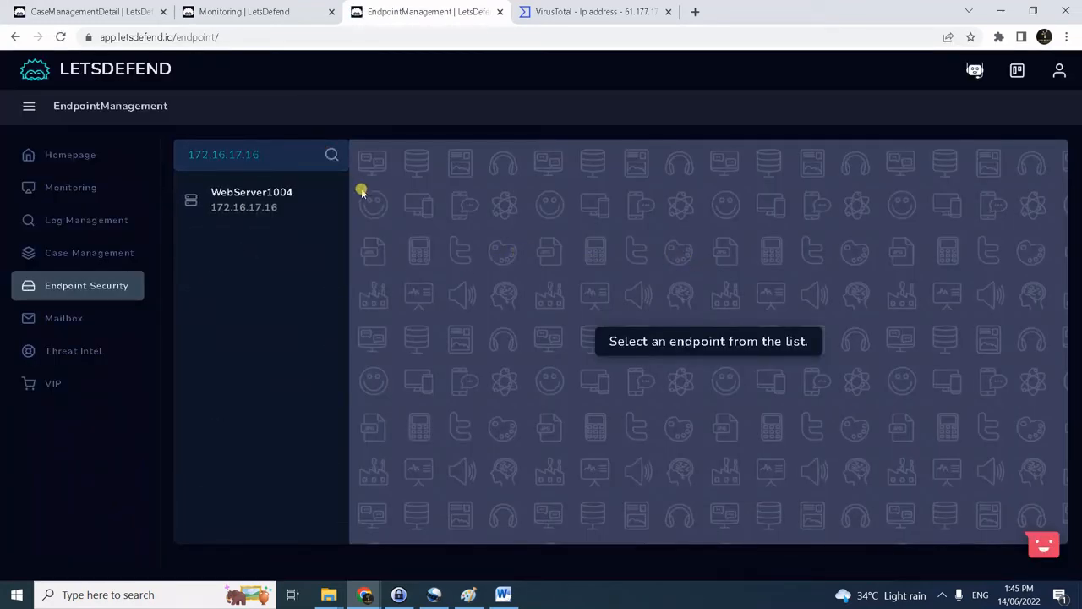
pyautogui.click(250, 199)
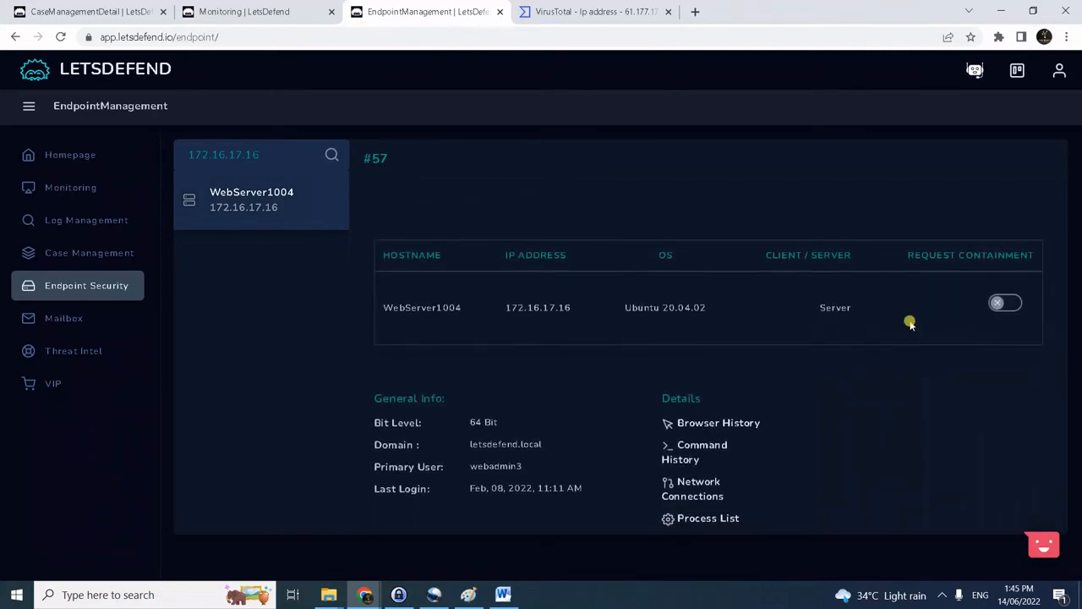
pyautogui.moveTo(984, 334)
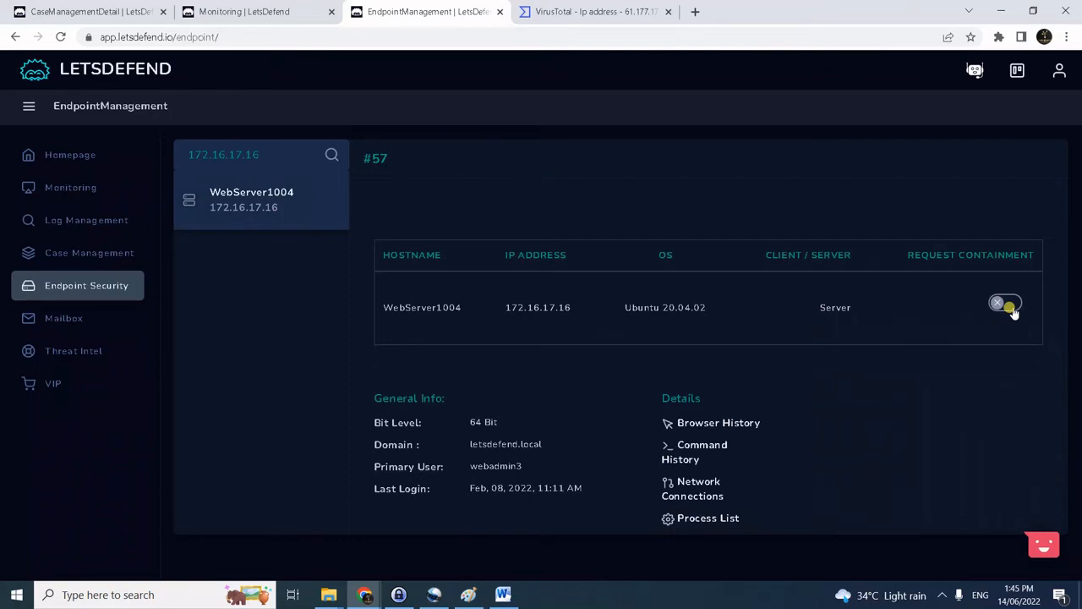
pyautogui.click(1005, 302)
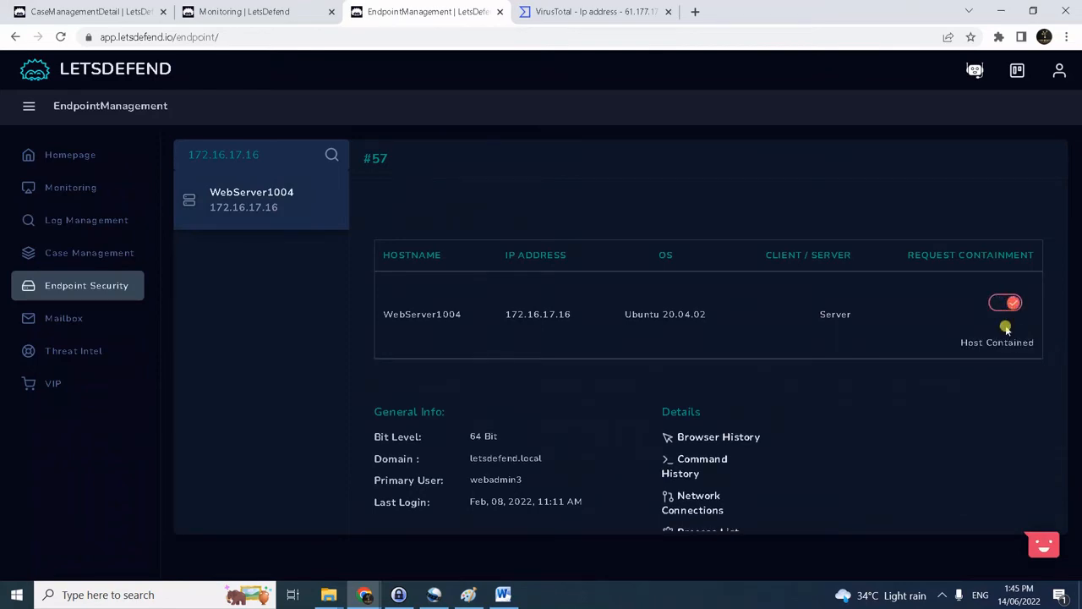
pyautogui.click(1004, 303)
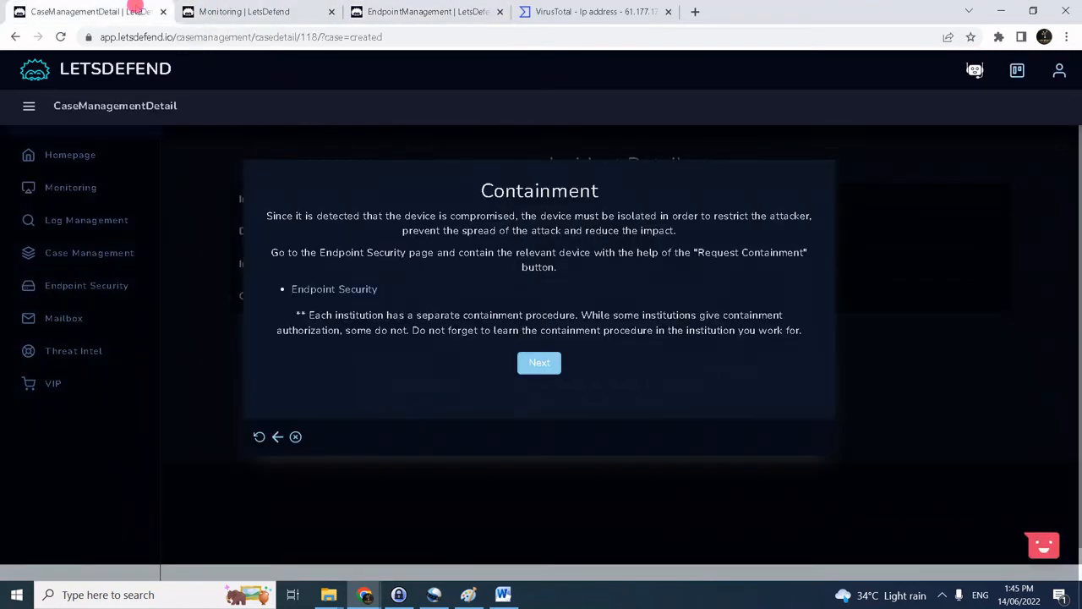
# Add artifact 61.177.172.87 as IP Address with comment 'attacker IP' and continue.
pyautogui.click(538, 362)
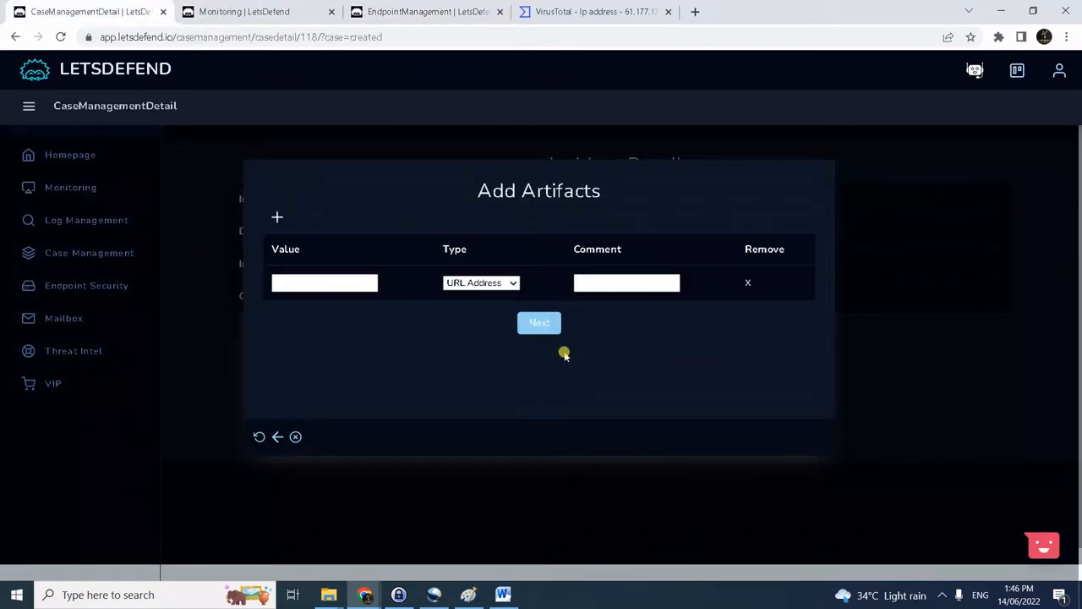
pyautogui.click(592, 10)
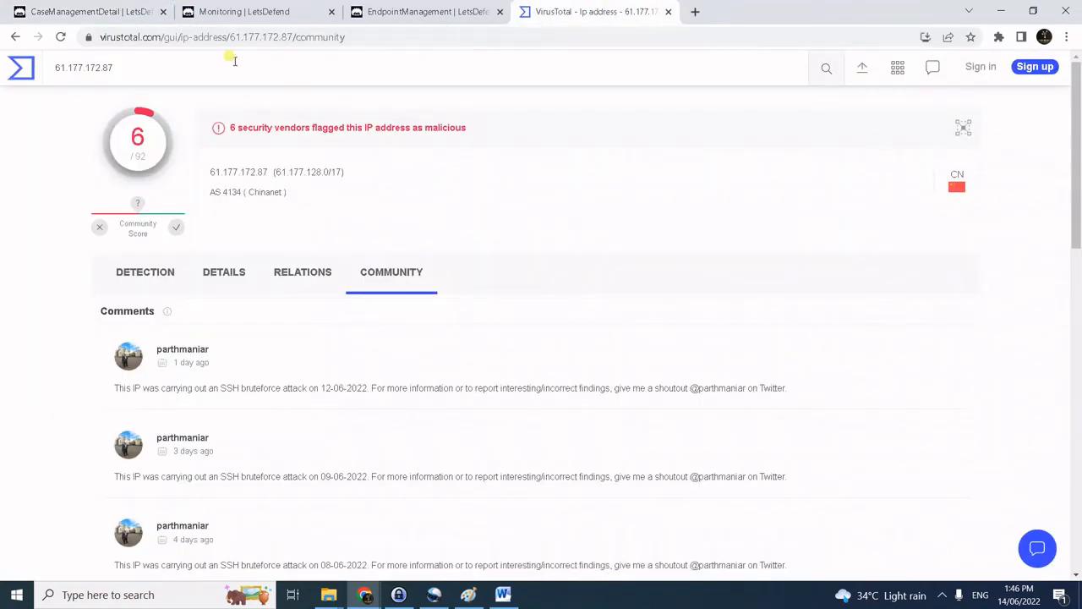
pyautogui.click(245, 10)
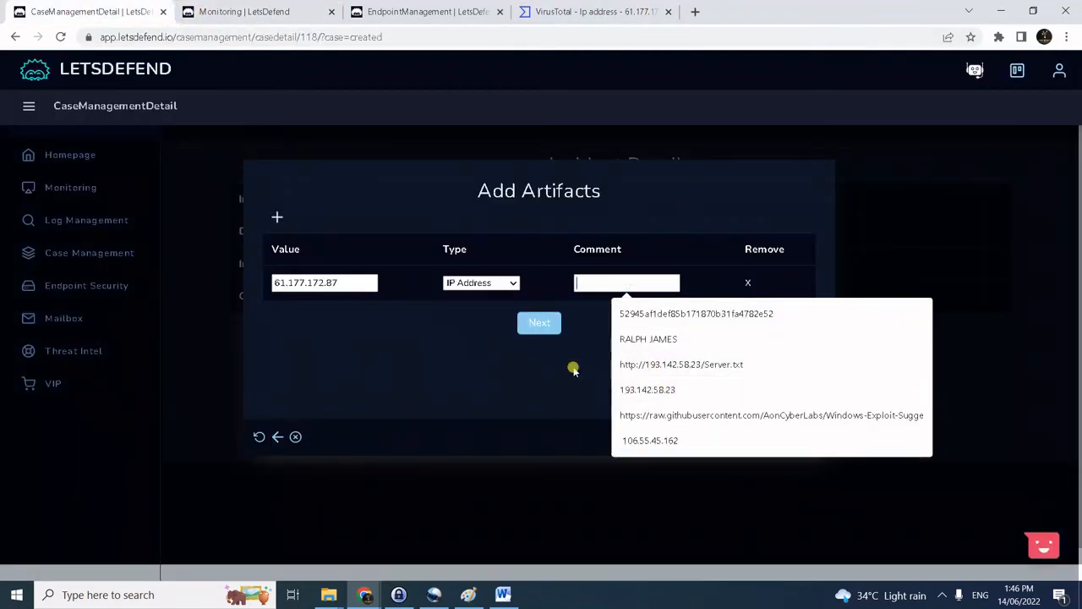
pyautogui.write('attacer IZOP')
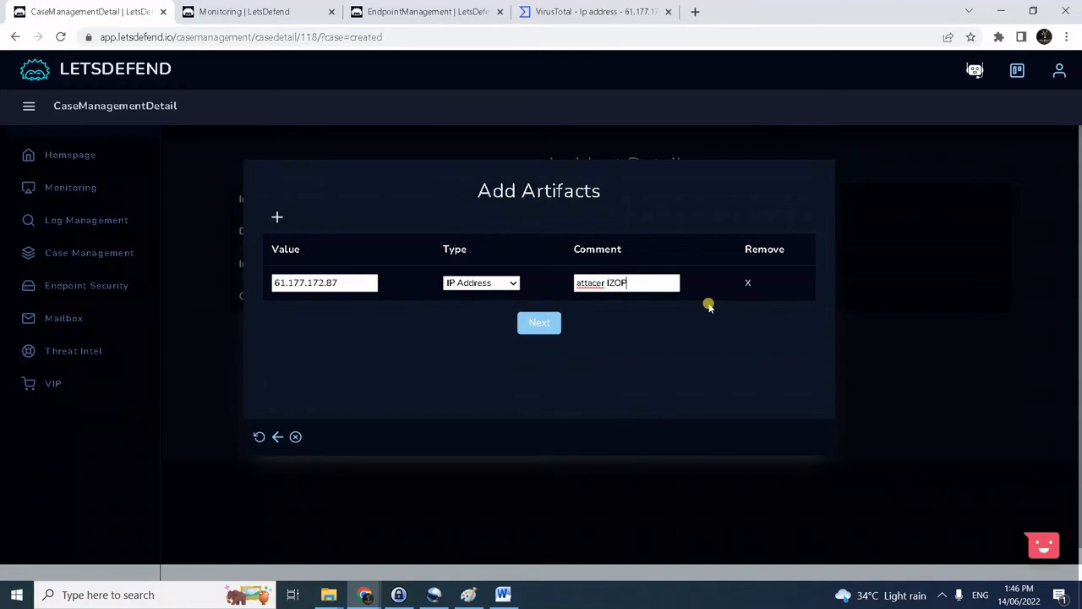
pyautogui.press('Backspace')
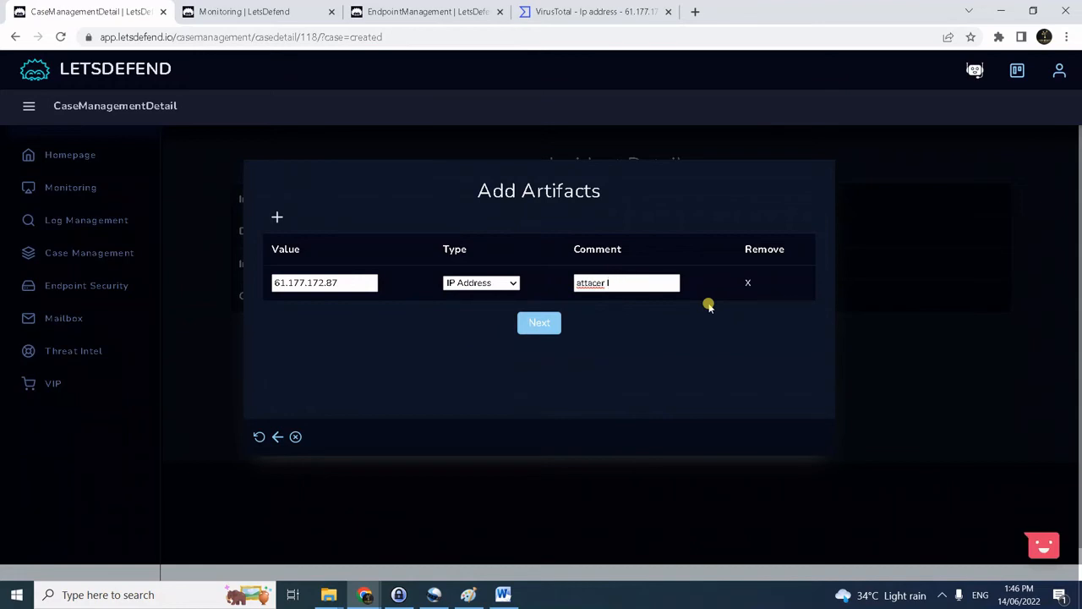
pyautogui.write('P')
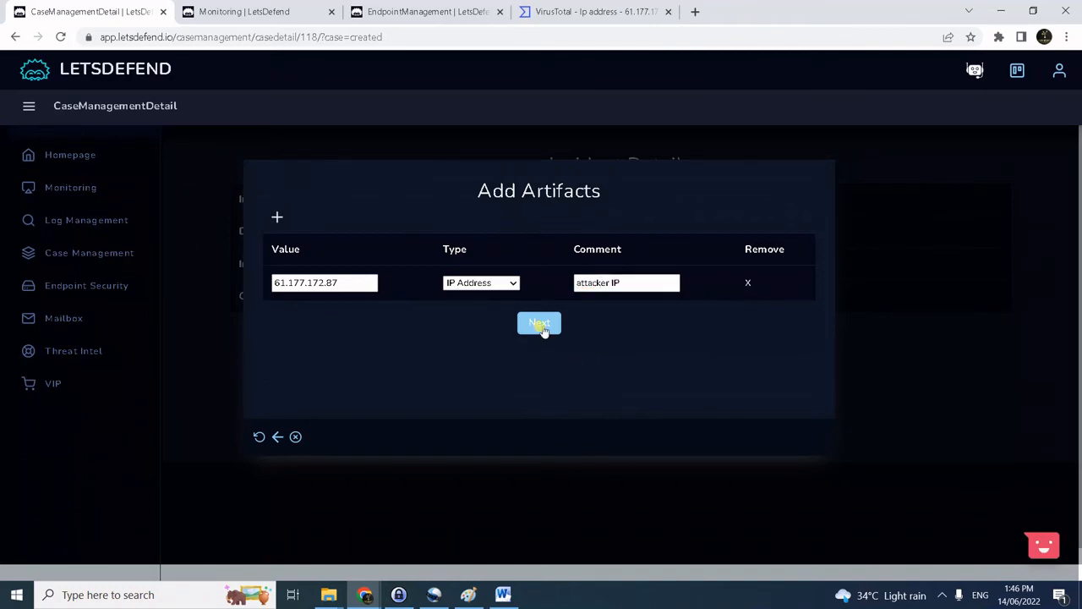
pyautogui.click(538, 325)
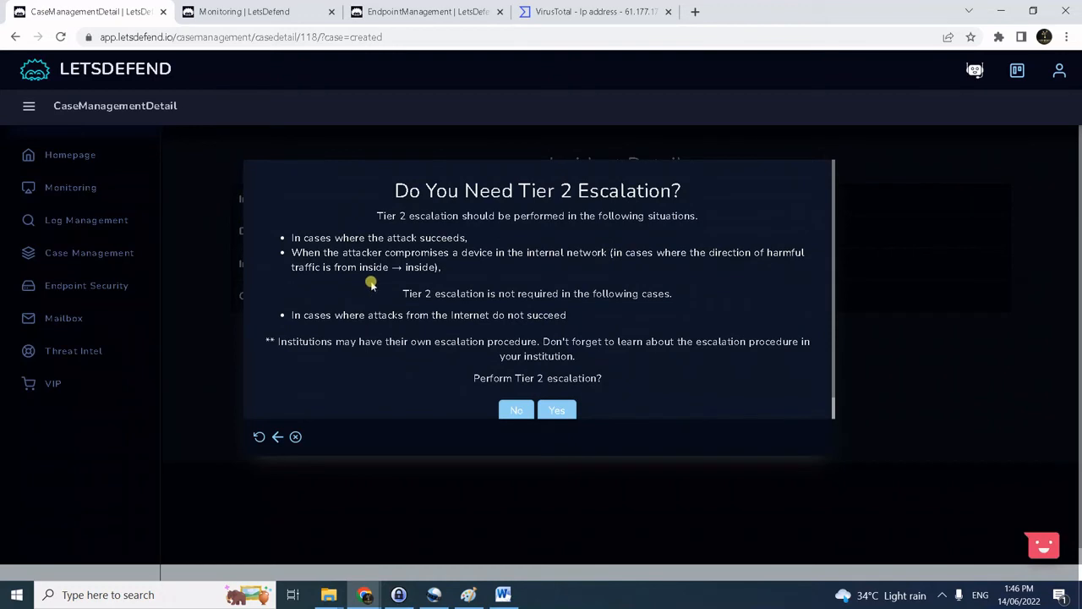
pyautogui.moveTo(577, 340)
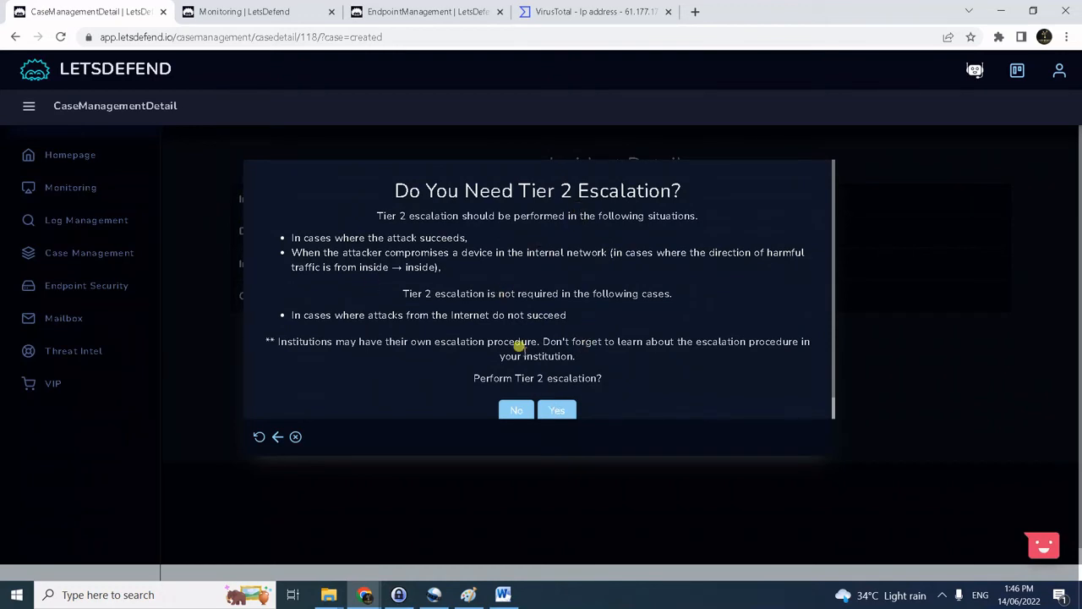
pyautogui.moveTo(589, 318)
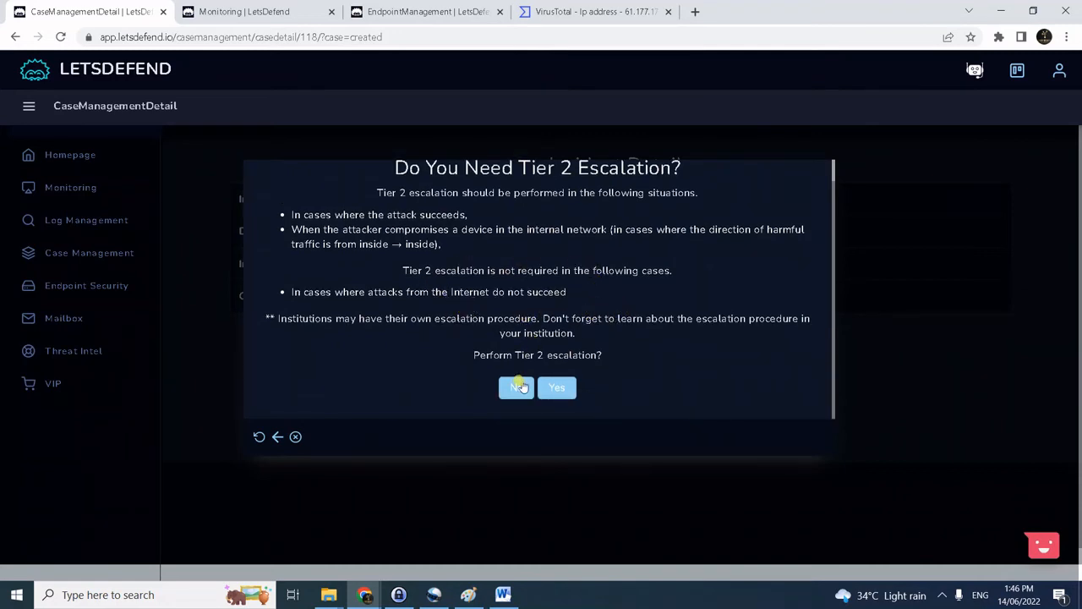
pyautogui.moveTo(556, 387)
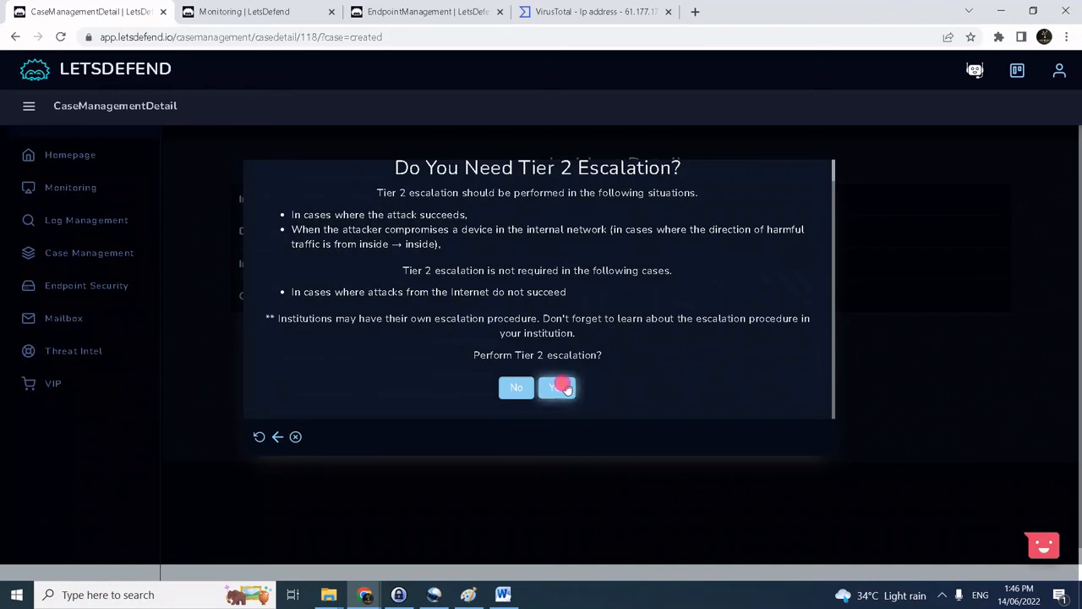
# Answer Yes to Tier 2 escalation, reaching the Analyst Note step.
pyautogui.click(557, 386)
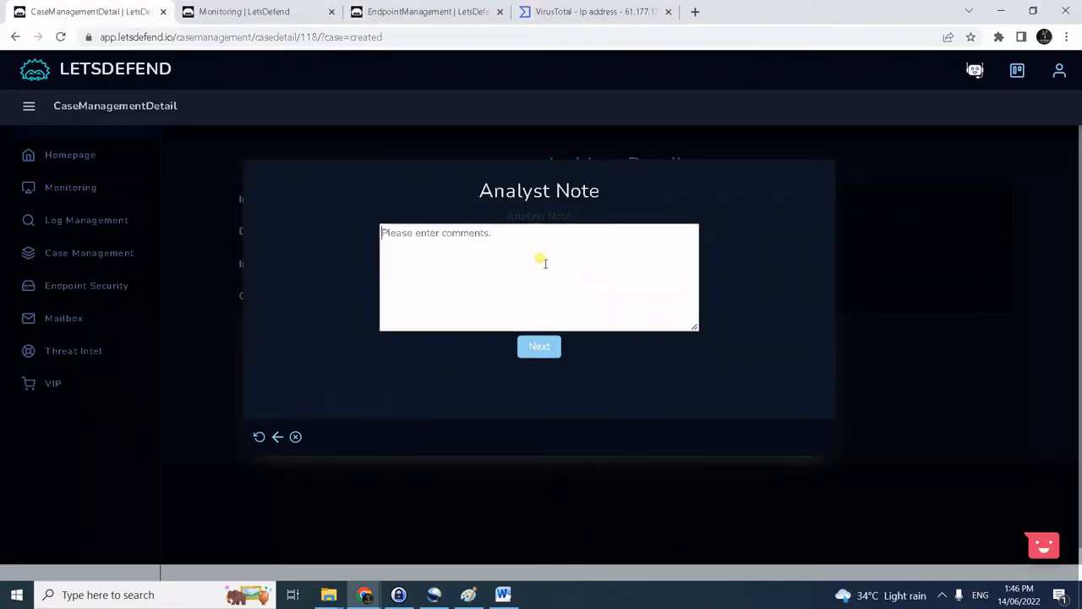
# Write the analyst note on the attacker IP's command injection from firewall logs and finish the playbook.
pyautogui.write('It was observed in the firewall log that an attacker IP is doing command injection attack on the webserver. This is confirmed in the POST Parameters wherein the attacker is tampering the parameter and injecting OS commands in it.')
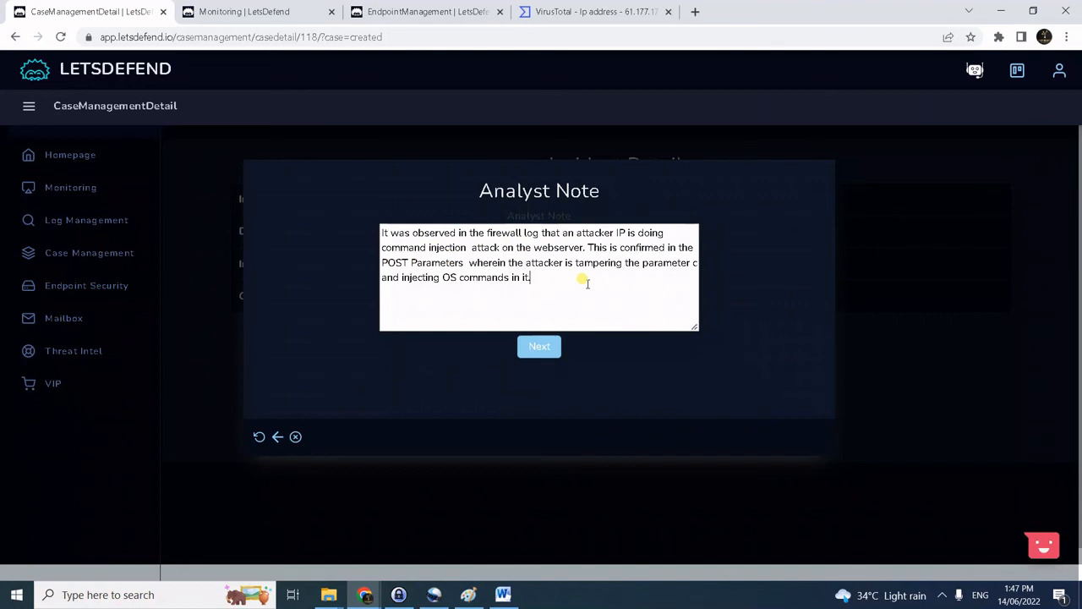
pyautogui.moveTo(649, 316)
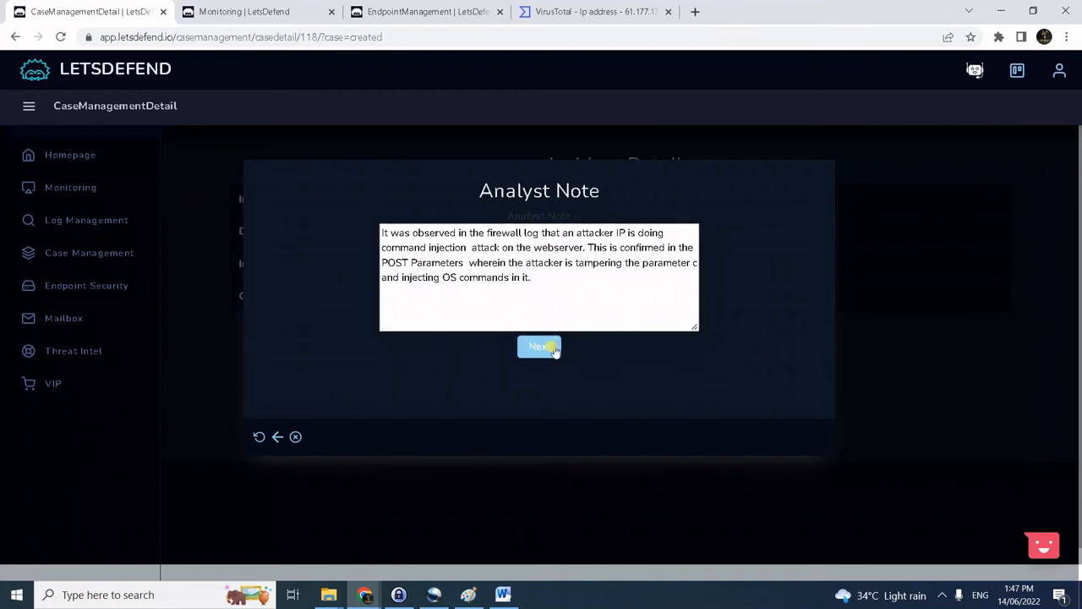
pyautogui.click(538, 346)
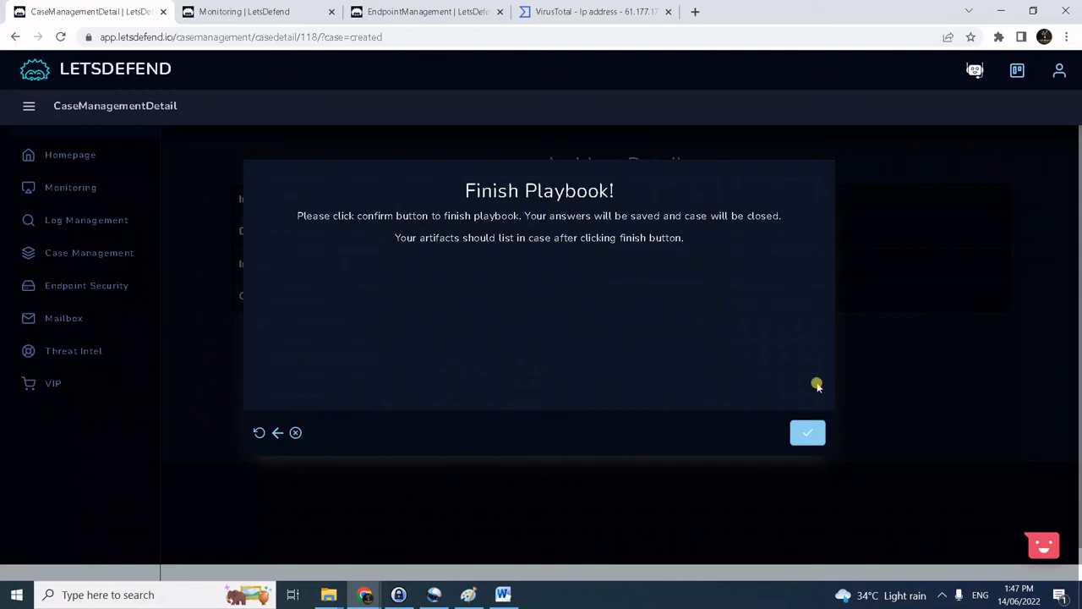
pyautogui.click(807, 433)
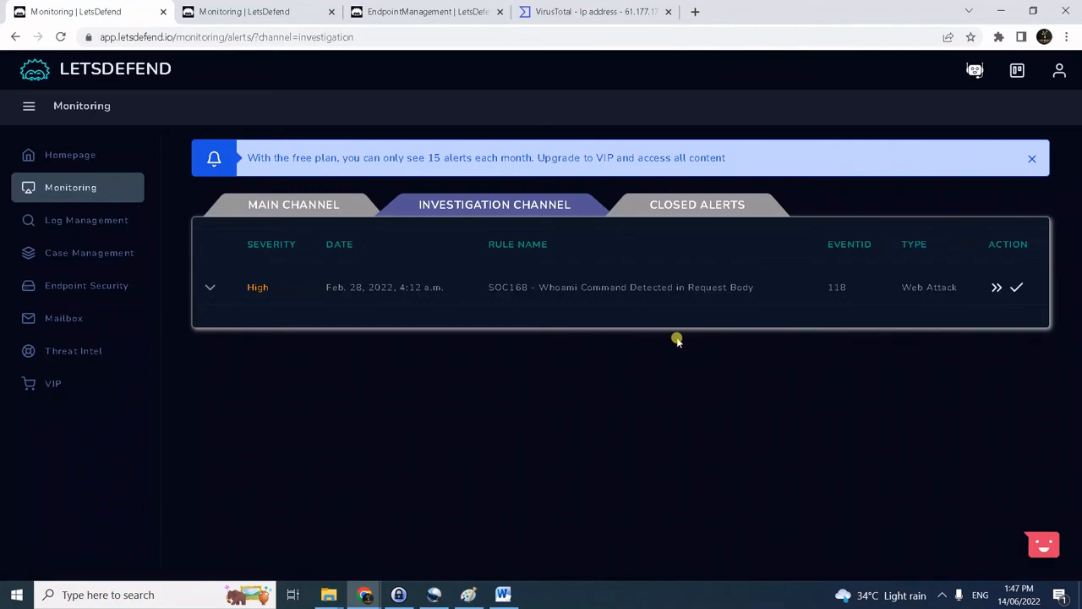
pyautogui.moveTo(817, 467)
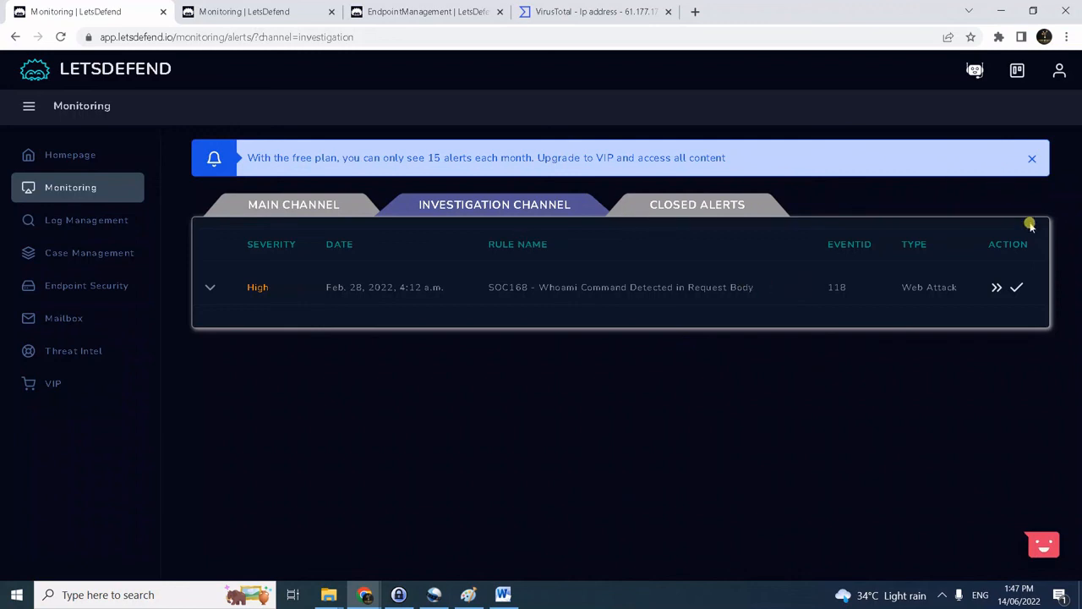
pyautogui.moveTo(1018, 288)
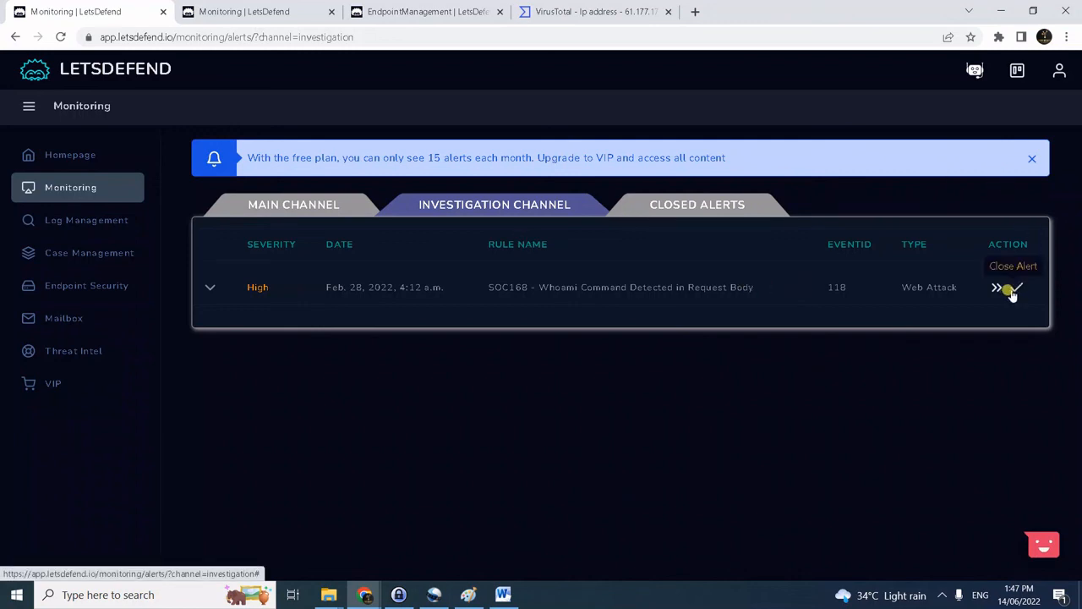
# Close the SOC168 alert as True Positive with a note confirming command injection via the POST requests.
pyautogui.click(1013, 288)
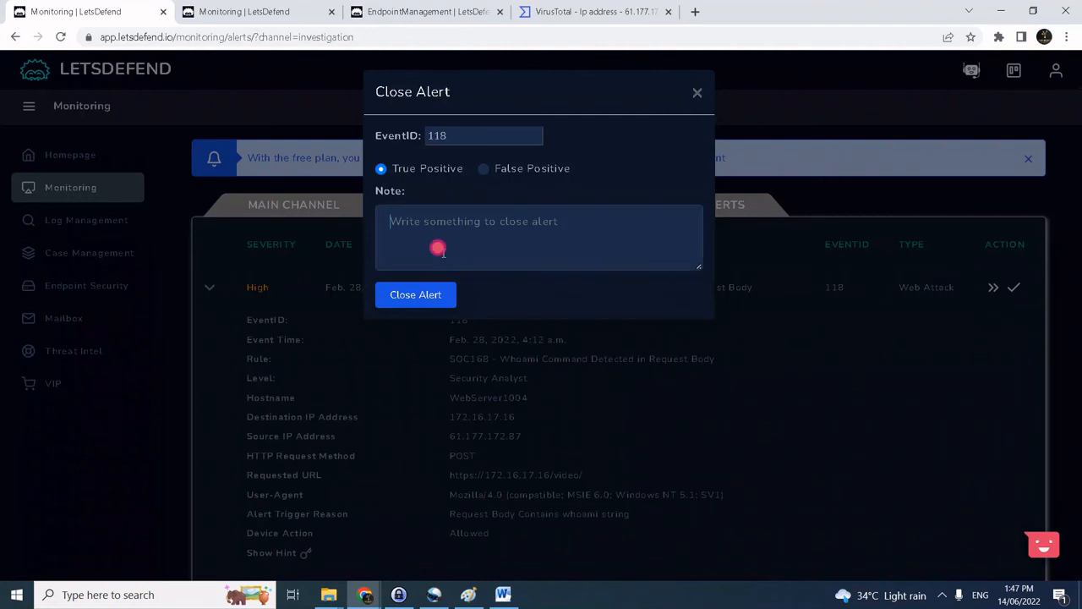
pyautogui.write('IP is doing command injection  attack on the webserver. This is confirmed in the POST Parameters wherein the attacker is tampering the parameter c and injecting OS commands in it.')
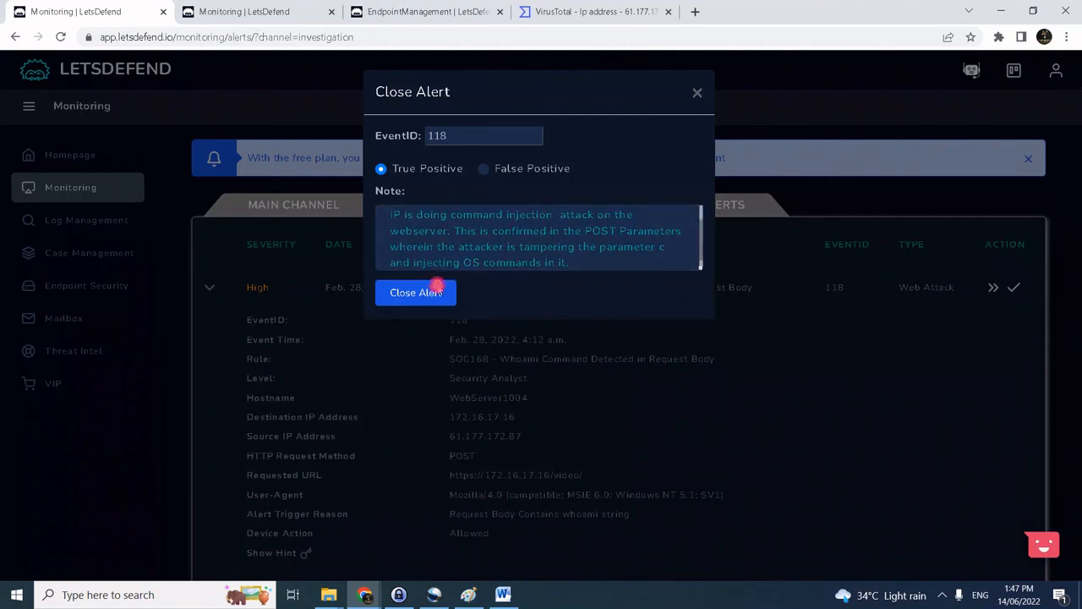